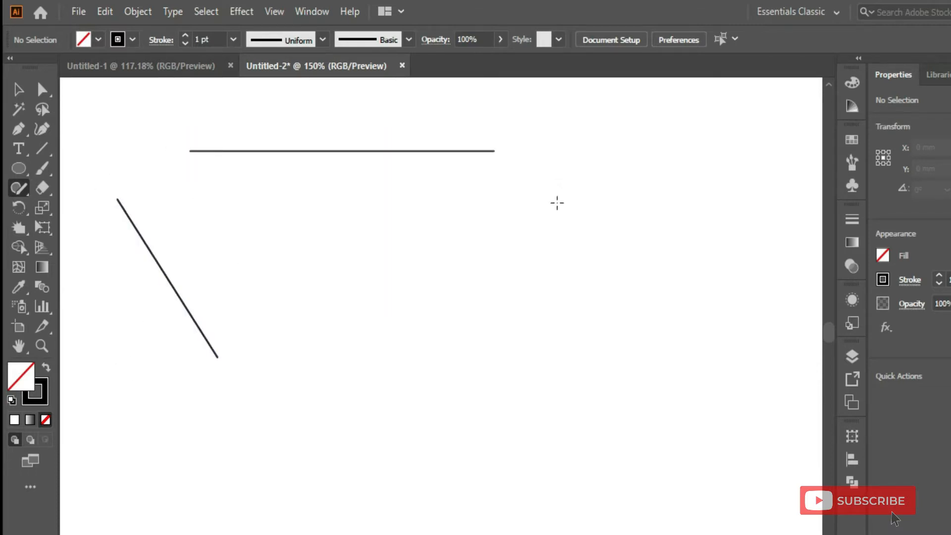
pyautogui.moveTo(365, 191)
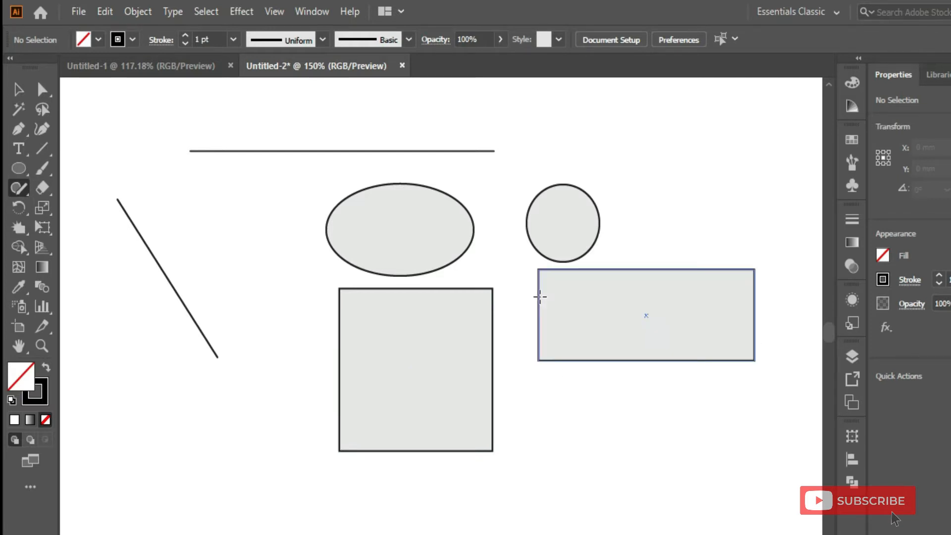
# - Delete all the sketched lines and shapes, then draw one grey hexagon with the Shaper tool
pyautogui.press('ctrl+a')
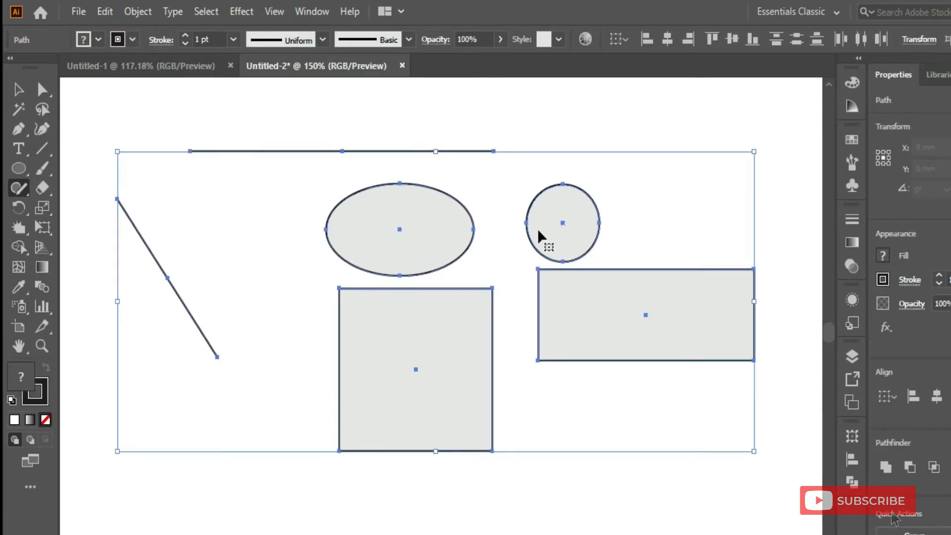
pyautogui.press('Delete')
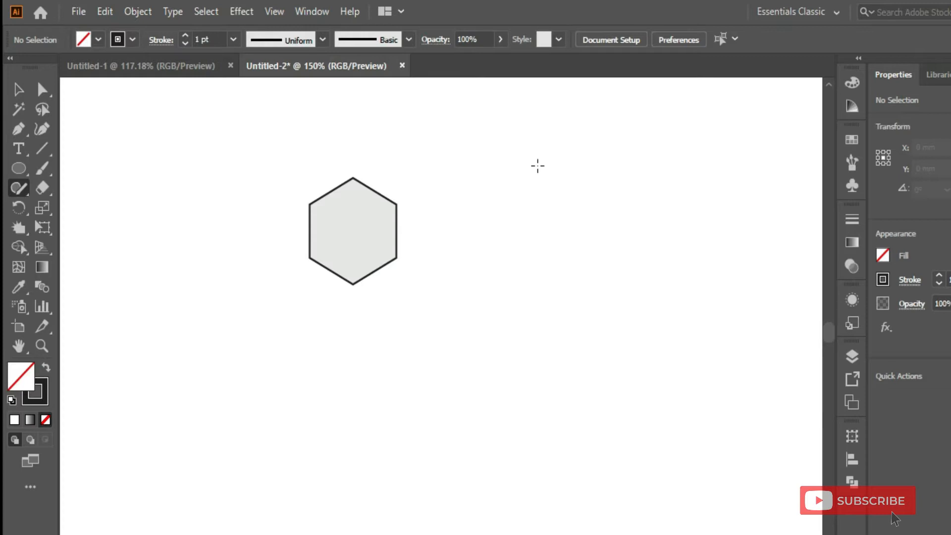
pyautogui.click(19, 168)
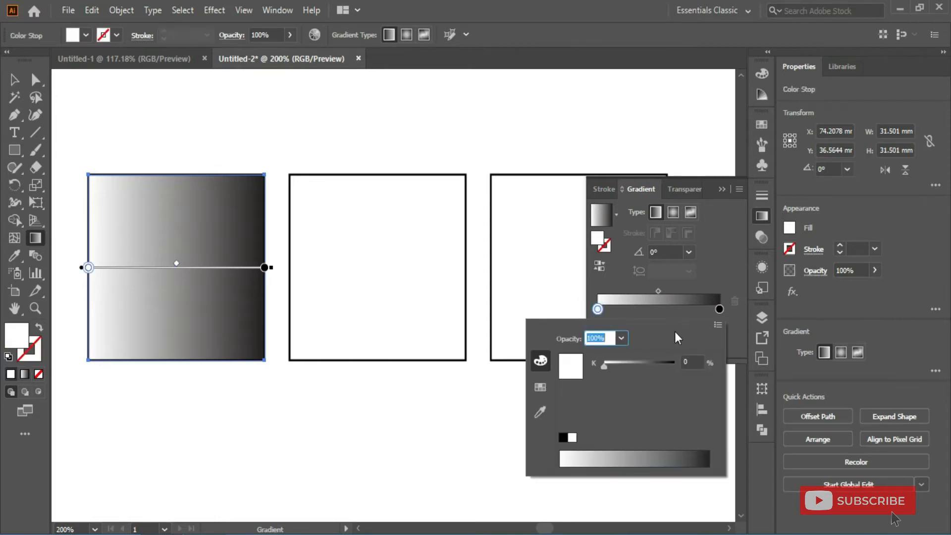
# - Set the gradient stops to RGB yellow, pink and orange, and eyedrop it onto the second square
pyautogui.click(718, 325)
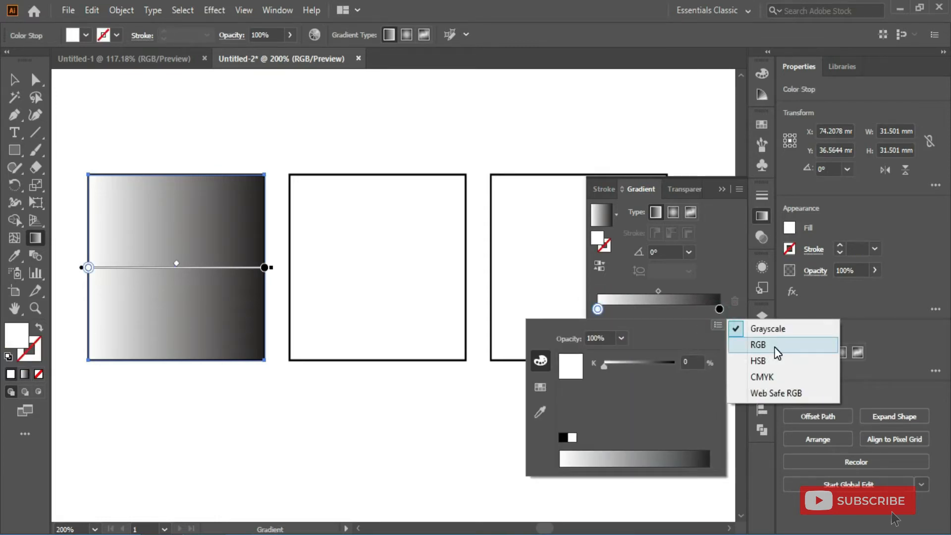
pyautogui.click(757, 344)
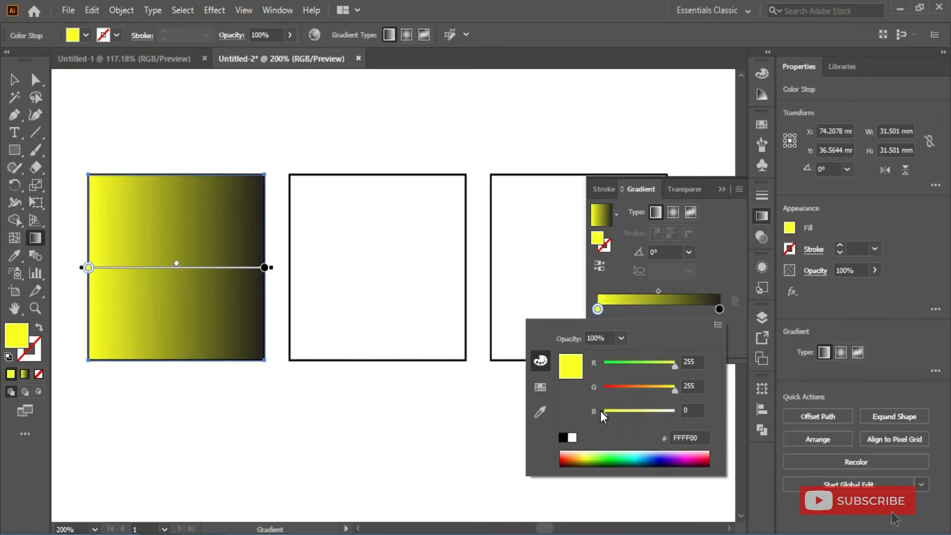
pyautogui.click(655, 309)
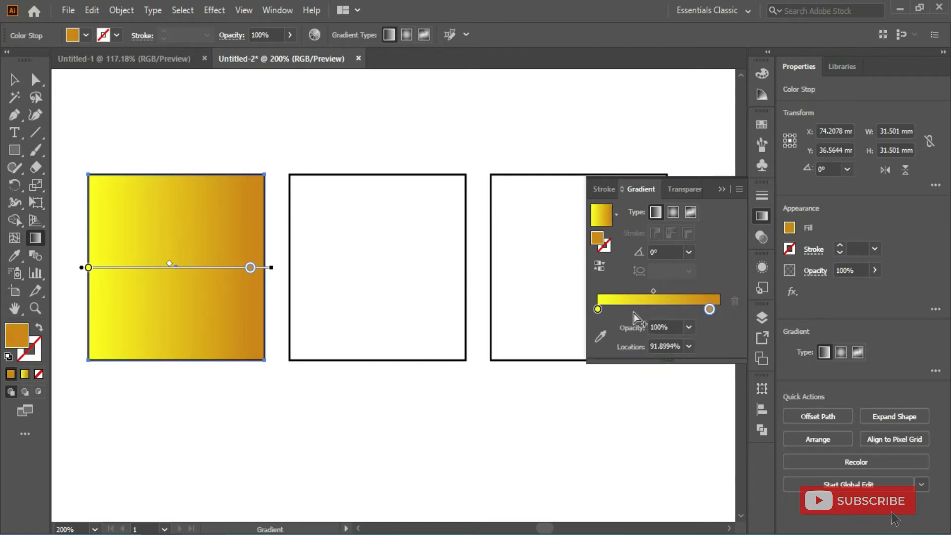
pyautogui.doubleClick(627, 309)
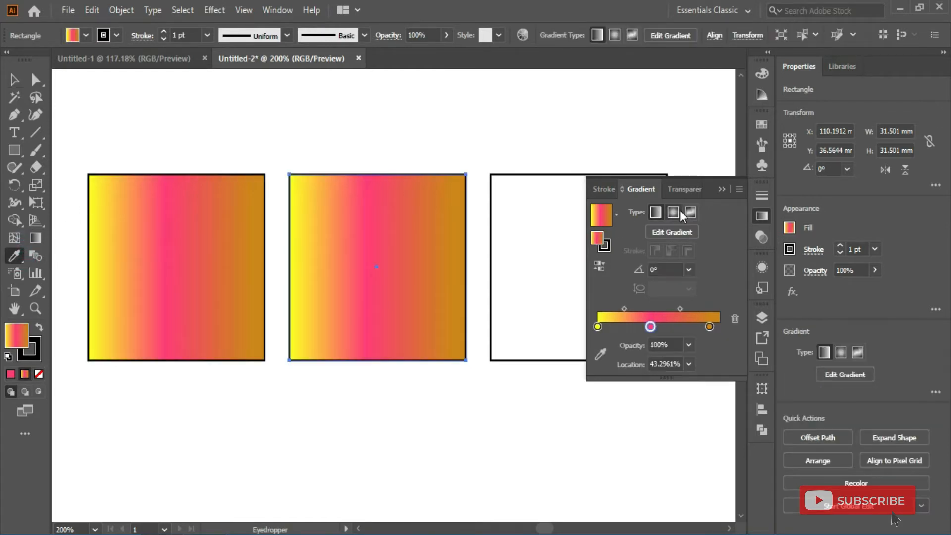
pyautogui.click(673, 212)
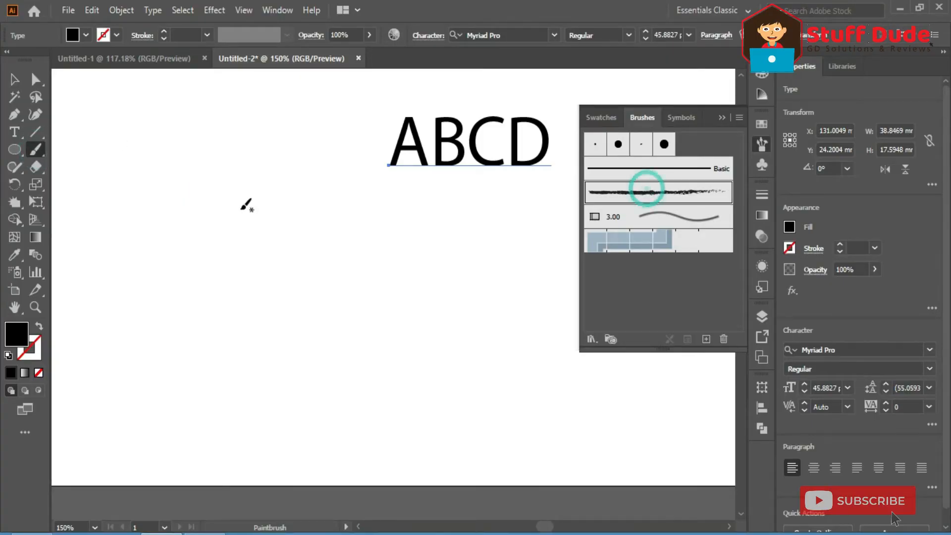
# - Draw a black circle and spike its edge with the Pucker tool
pyautogui.moveTo(212, 191); pyautogui.dragTo(291, 303)
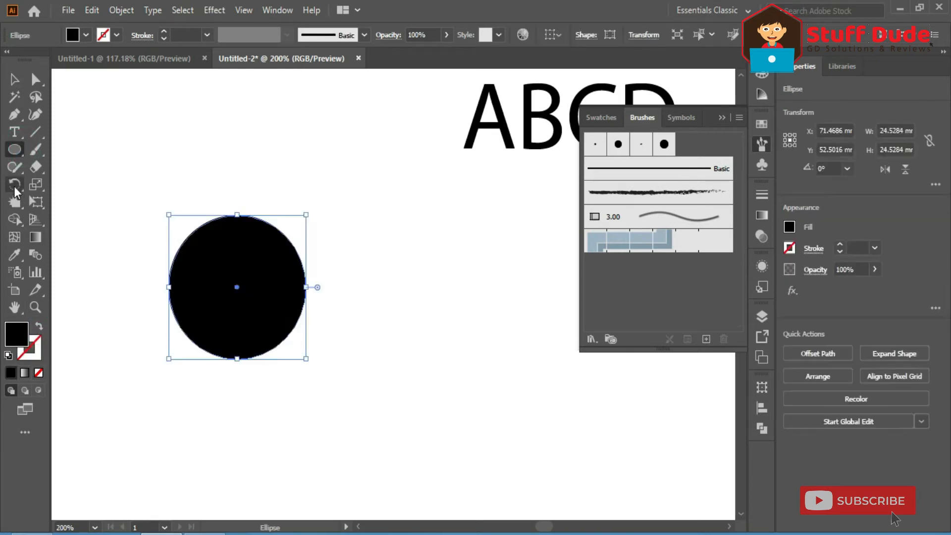
pyautogui.click(14, 202)
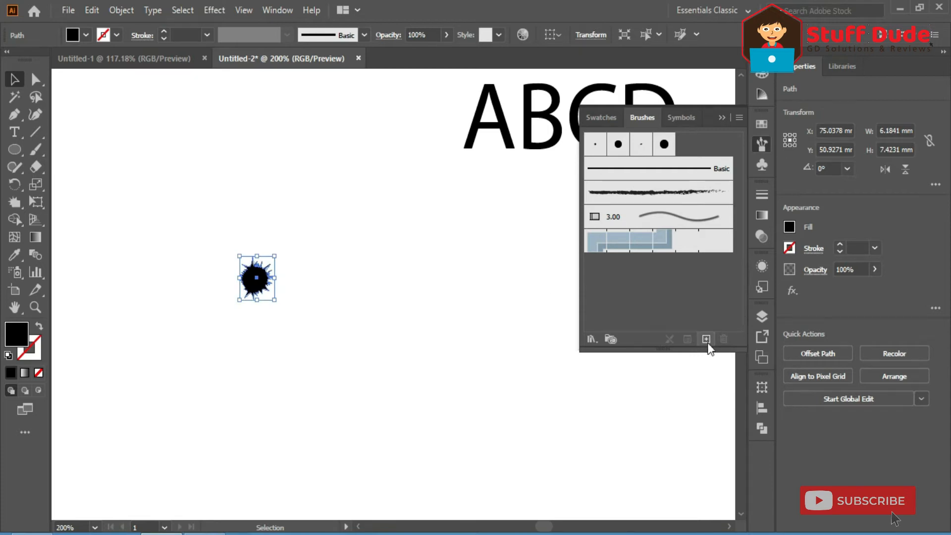
# - Create an Art Brush from the splatter with direction Stroke From Left To Right
pyautogui.click(706, 338)
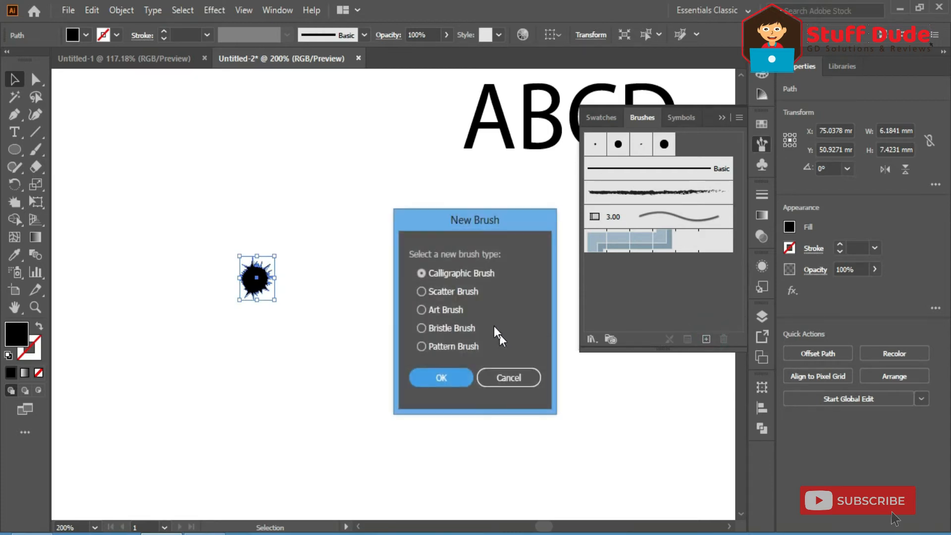
pyautogui.click(434, 309)
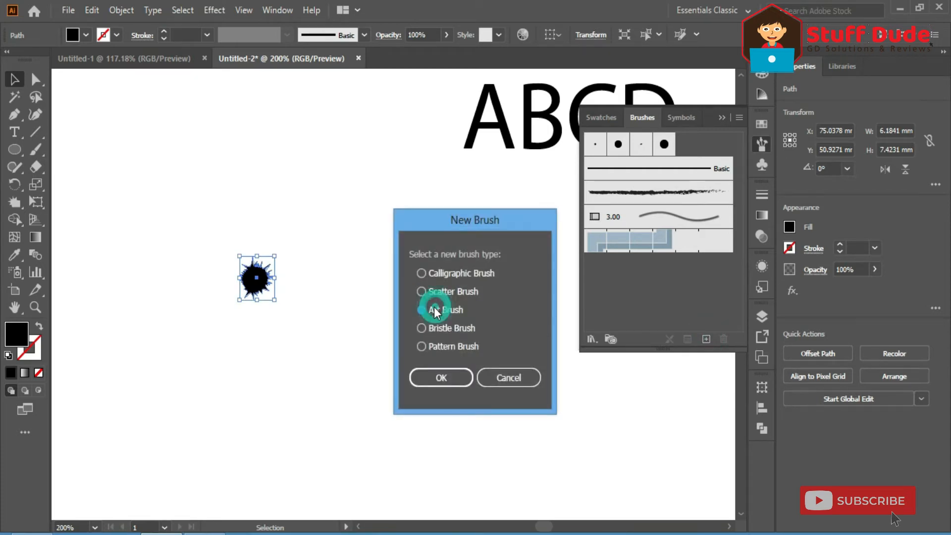
pyautogui.click(441, 378)
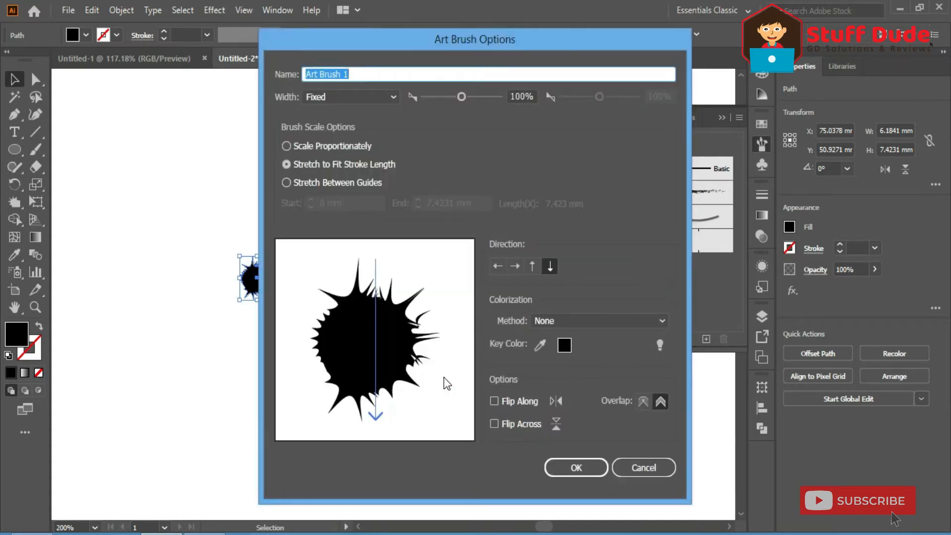
pyautogui.moveTo(515, 267)
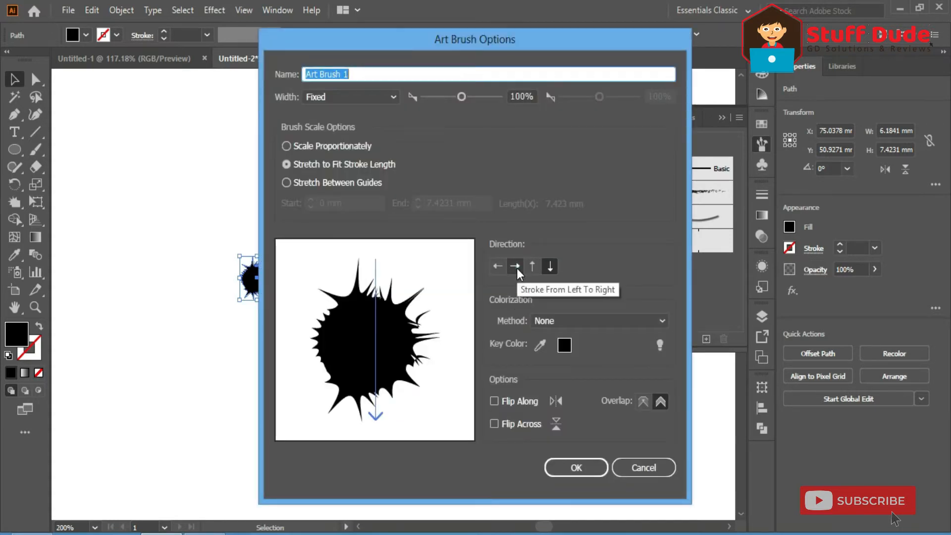
pyautogui.click(515, 266)
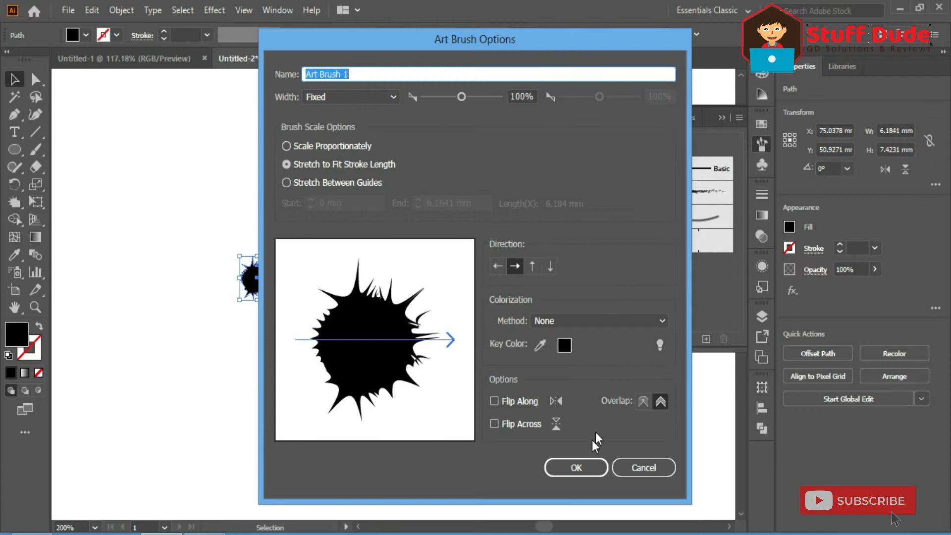
pyautogui.click(575, 468)
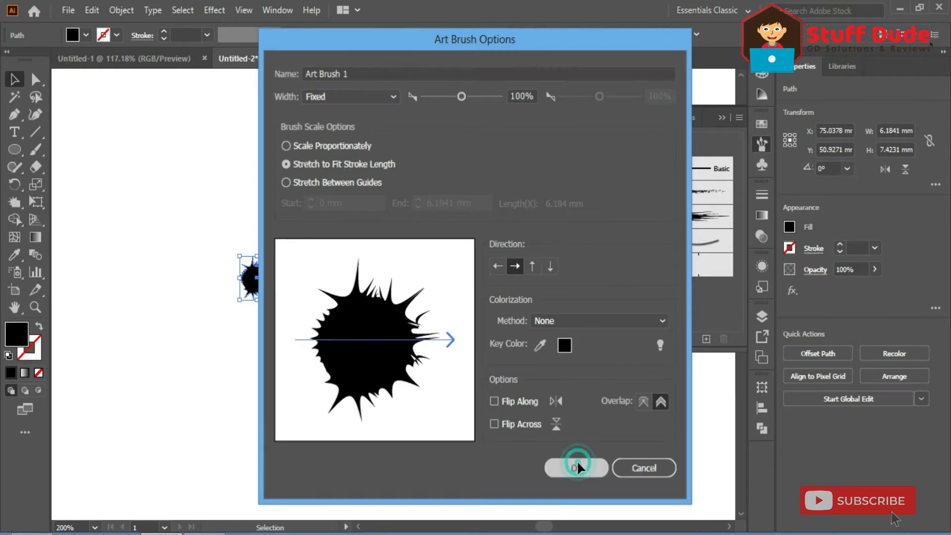
pyautogui.click(575, 467)
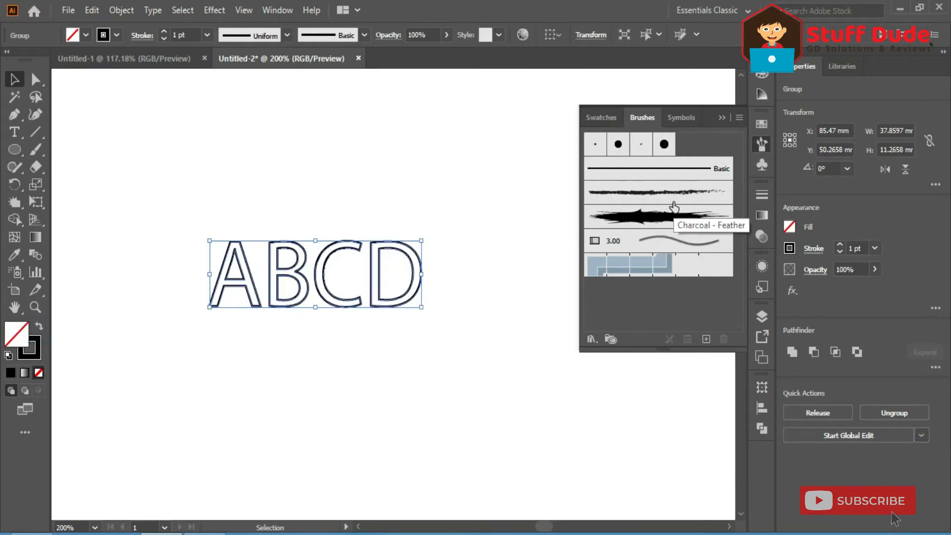
# - Apply the Charcoal - Feather brush to the outlined ABCD letters
pyautogui.click(658, 217)
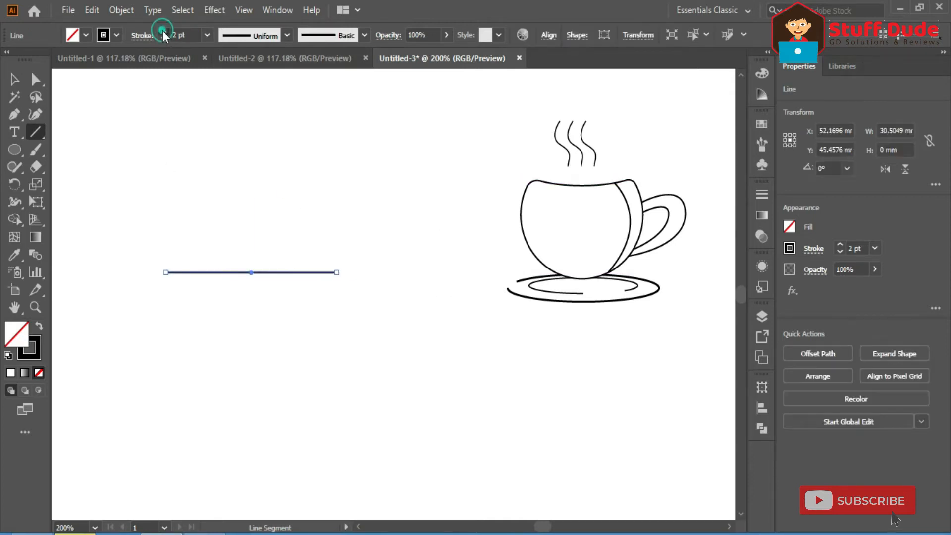
# - Raise the line's stroke to 4 pt and widen its left end with the Width Tool
pyautogui.click(164, 32)
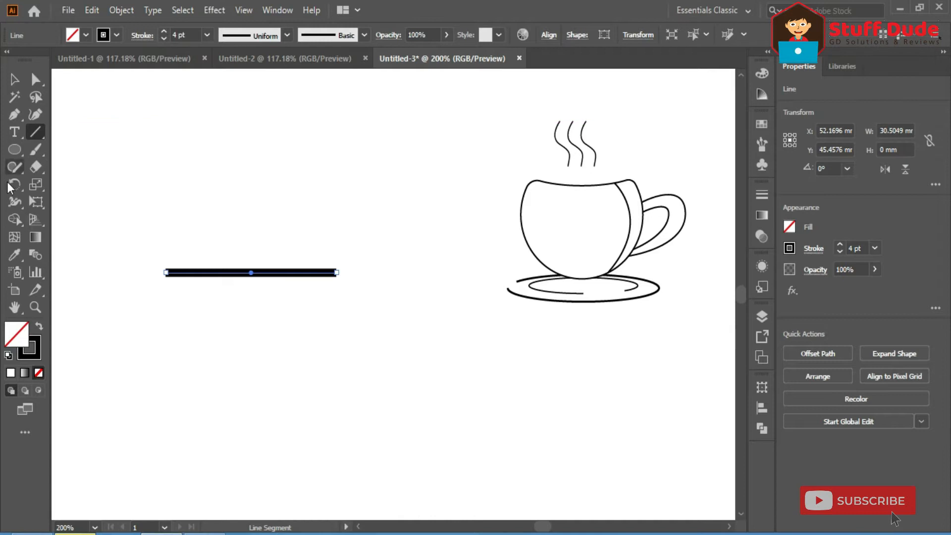
pyautogui.click(15, 201)
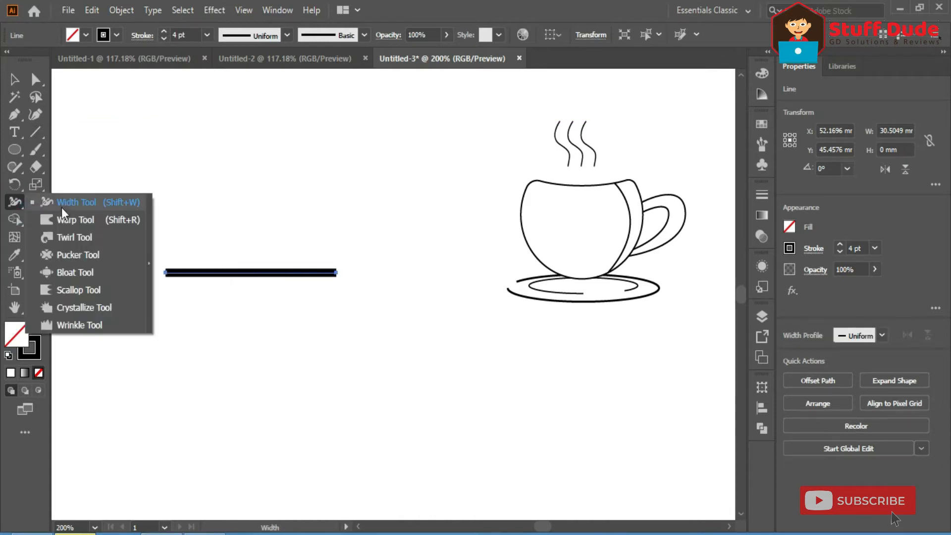
pyautogui.click(77, 202)
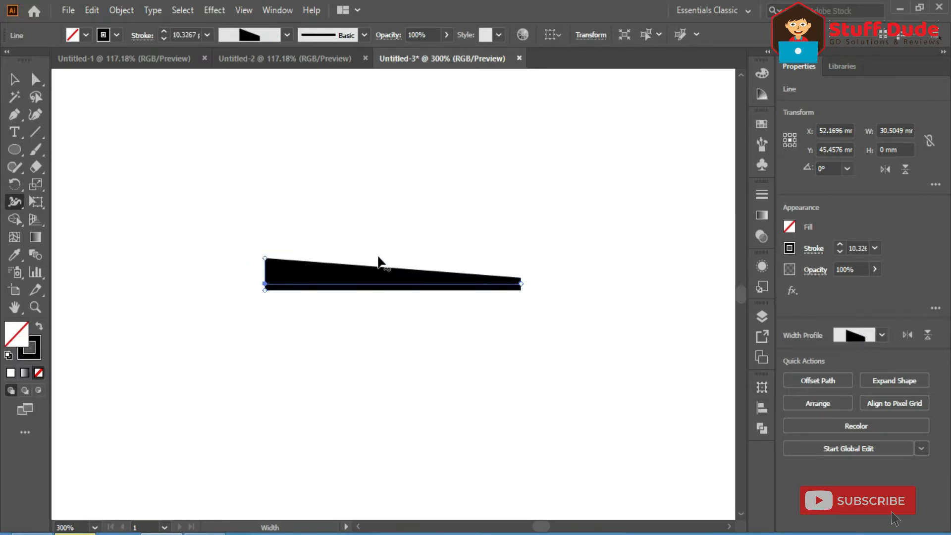
pyautogui.click(881, 334)
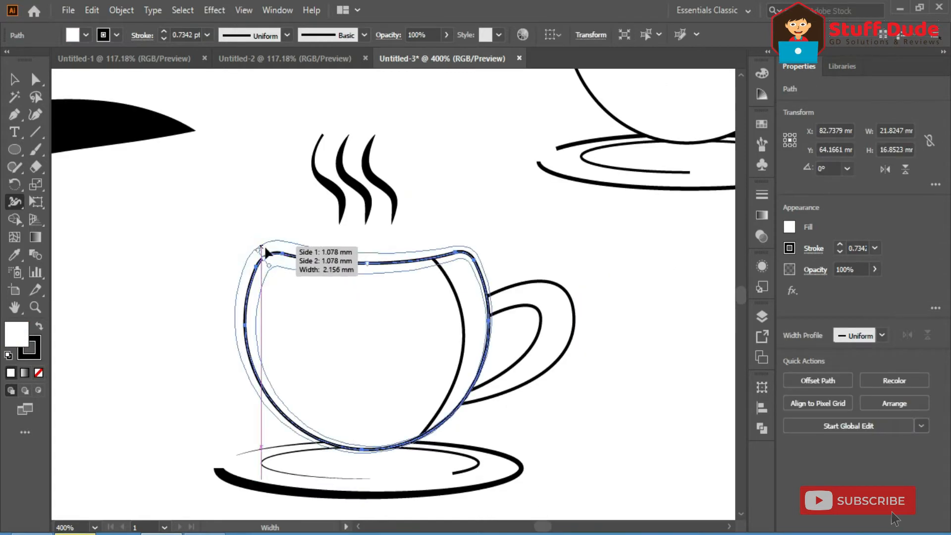
# - Widen the cup, saucer and steam strokes unevenly with the Width Tool
pyautogui.moveTo(265, 252); pyautogui.dragTo(265, 252)
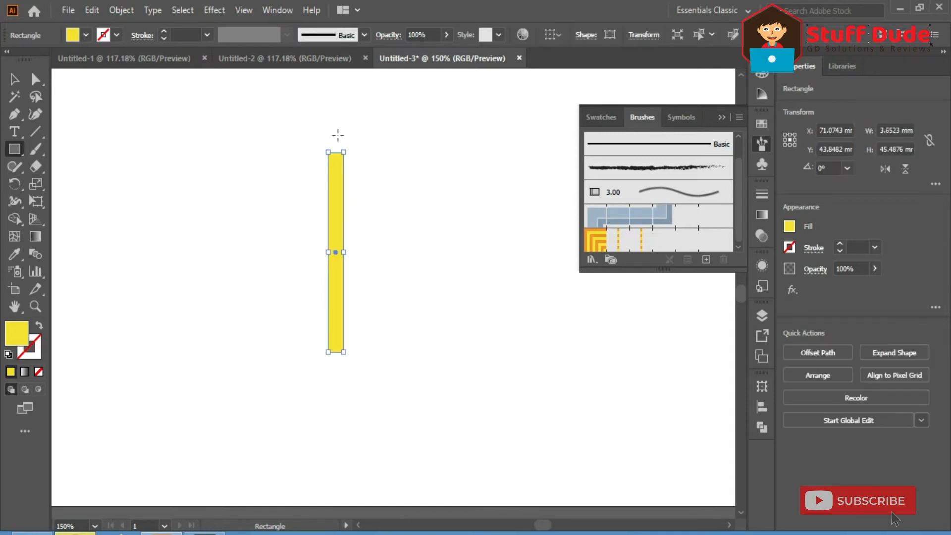
# - Draw a yellow rounded bar and stripe it with duplicated orange squares
pyautogui.click(36, 78)
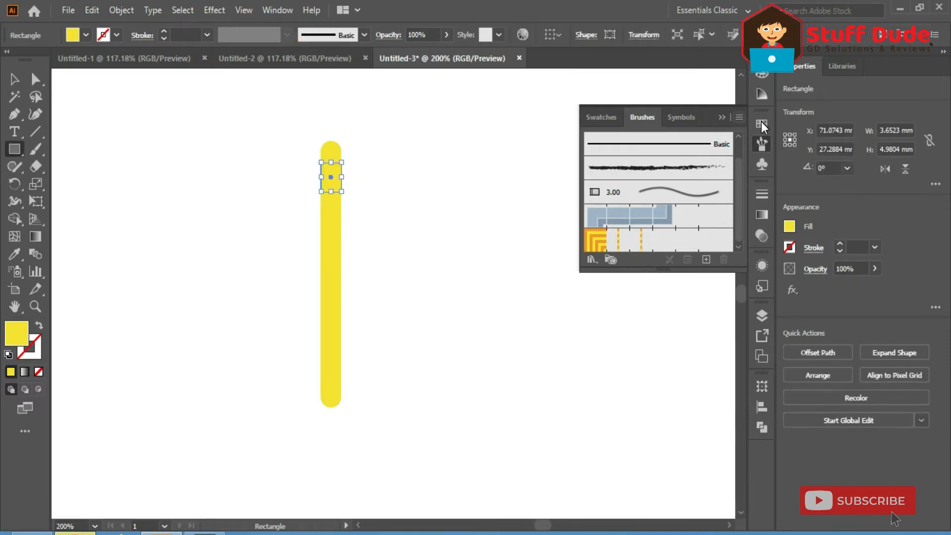
pyautogui.click(601, 117)
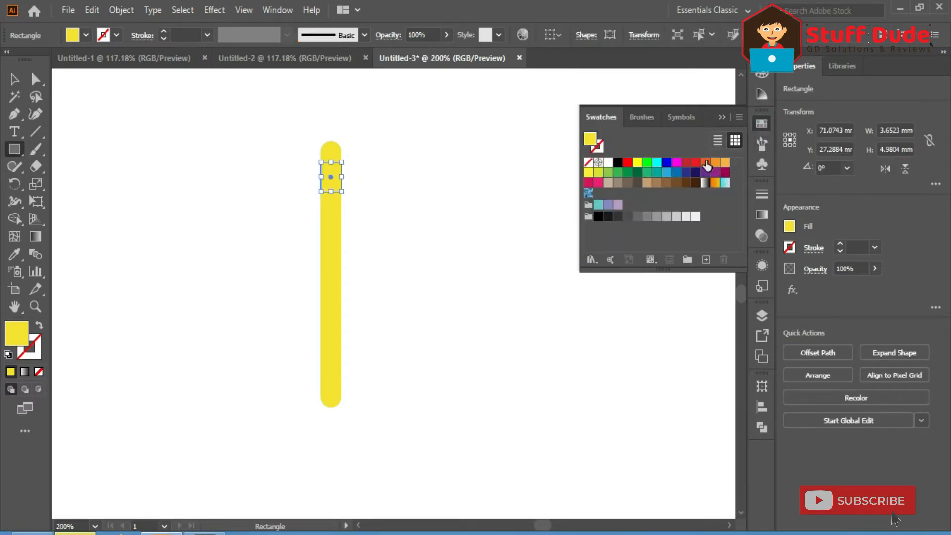
pyautogui.click(705, 162)
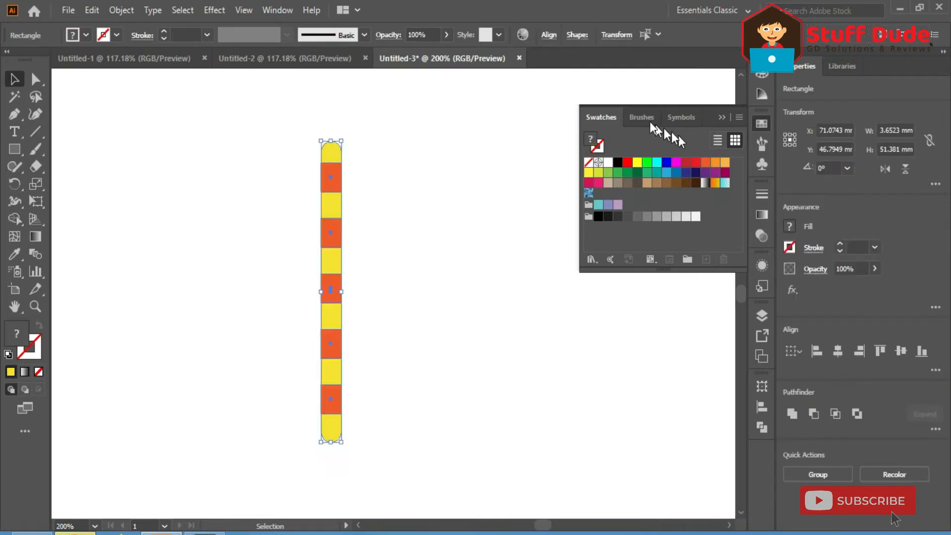
pyautogui.click(641, 117)
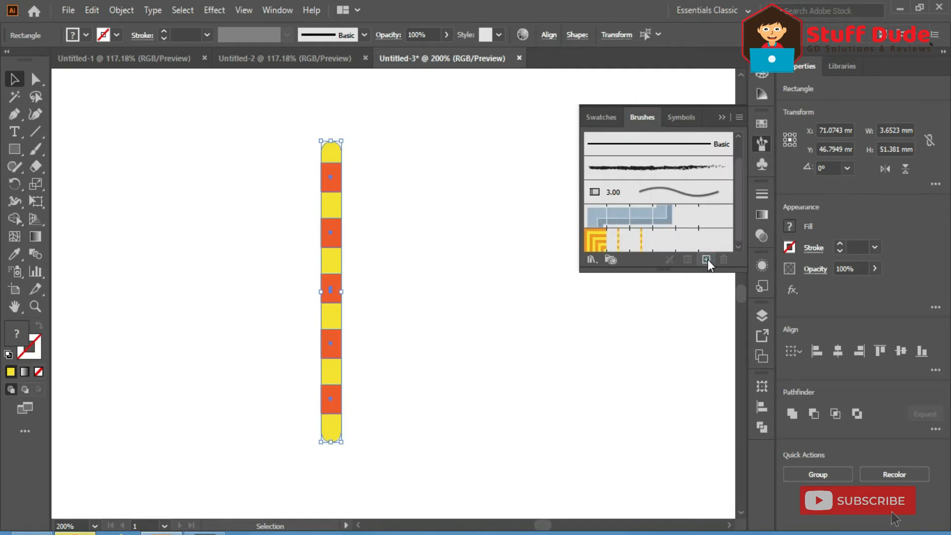
# - Save the striped bar as an Art Brush with default options
pyautogui.click(705, 260)
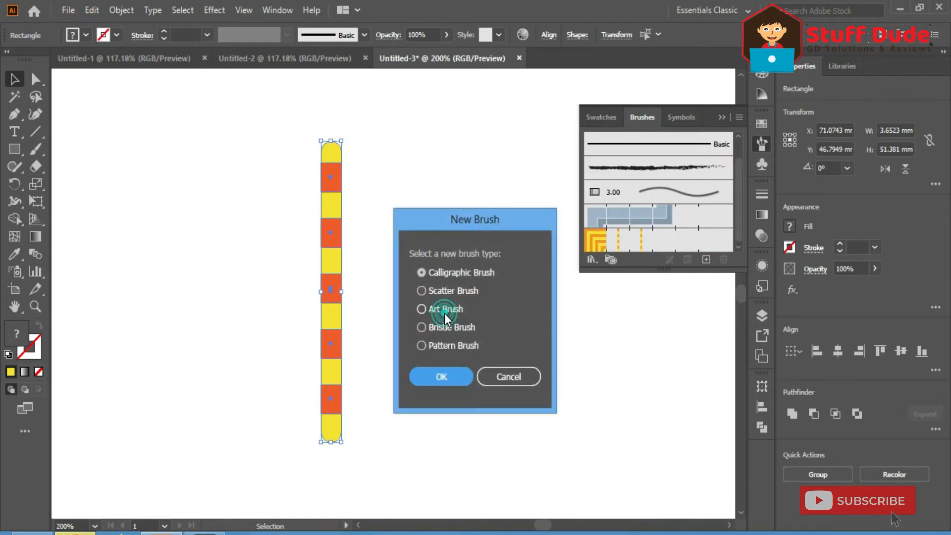
pyautogui.click(441, 376)
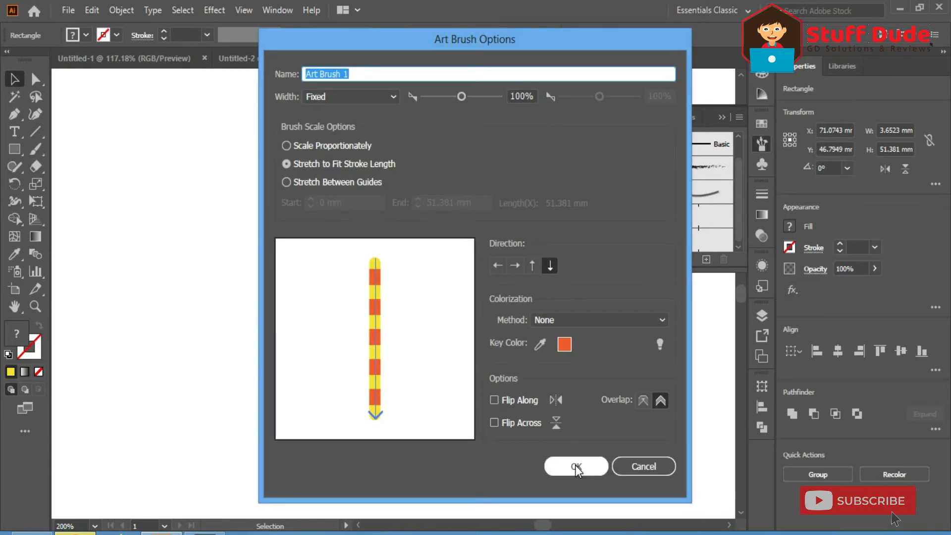
pyautogui.click(576, 467)
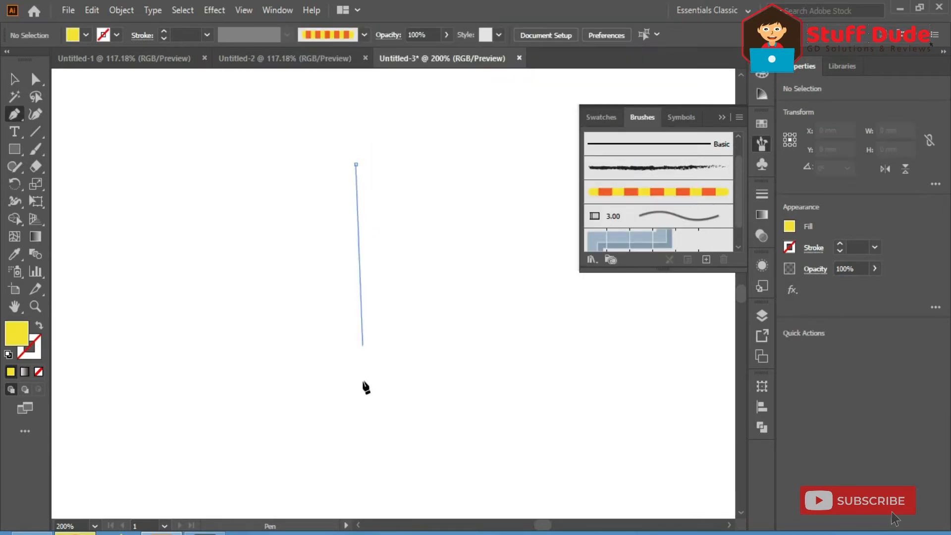
# - Draw a J-shaped candy-cane hook with the Pen tool and select it
pyautogui.click(356, 381)
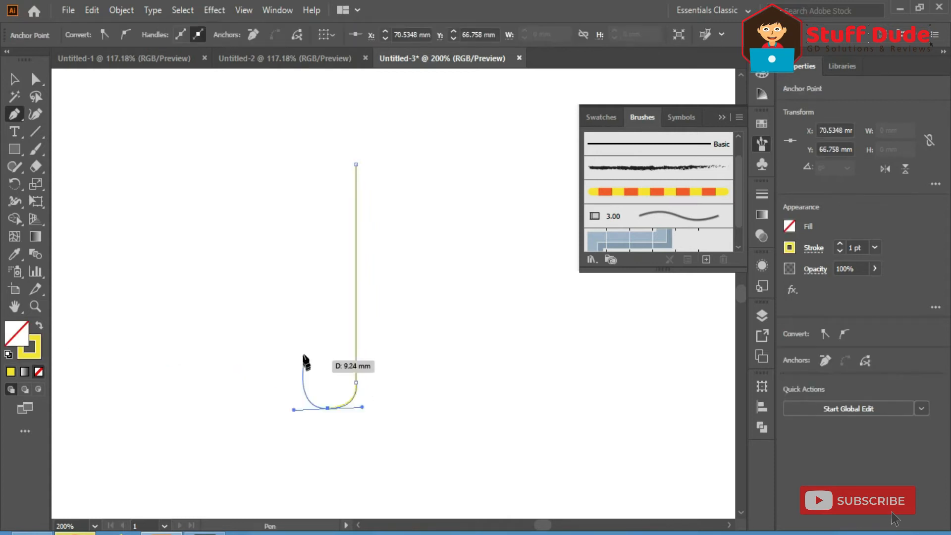
pyautogui.moveTo(307, 356)
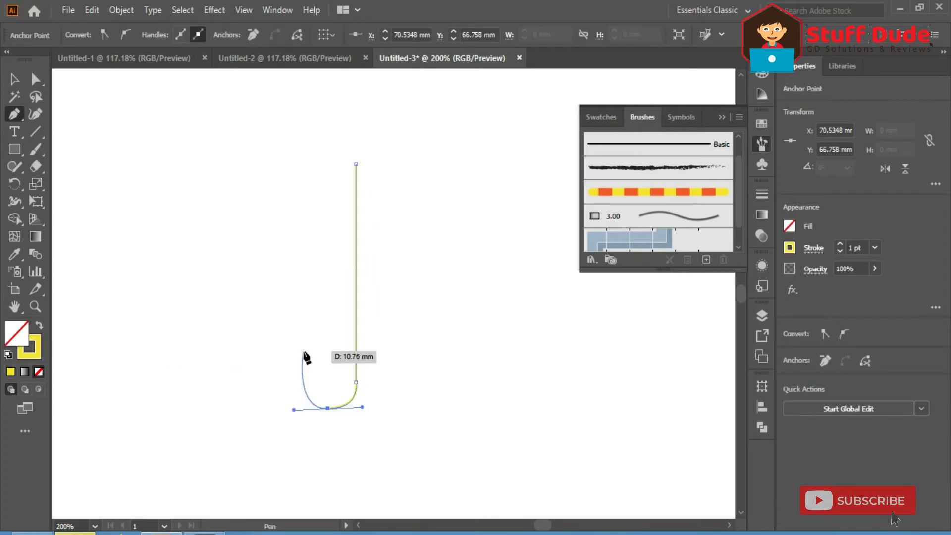
pyautogui.click(658, 192)
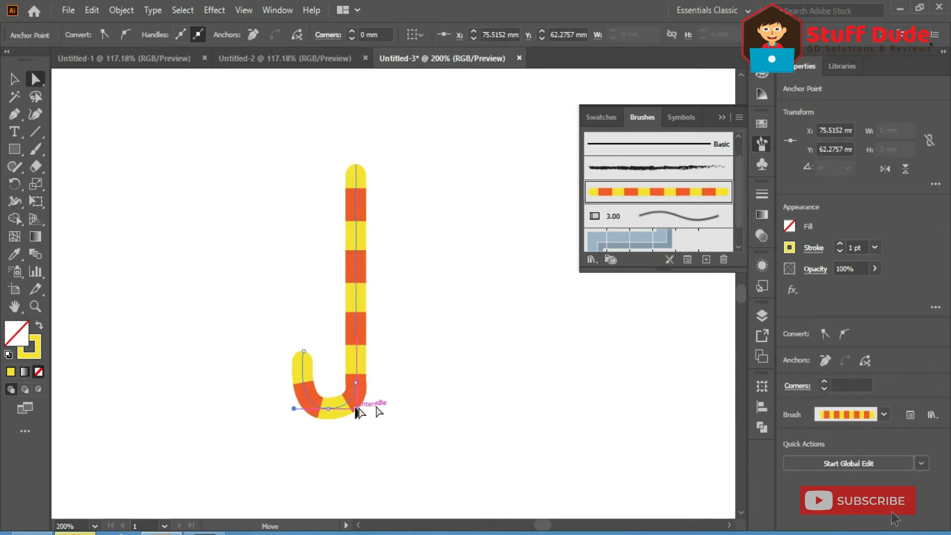
pyautogui.click(428, 349)
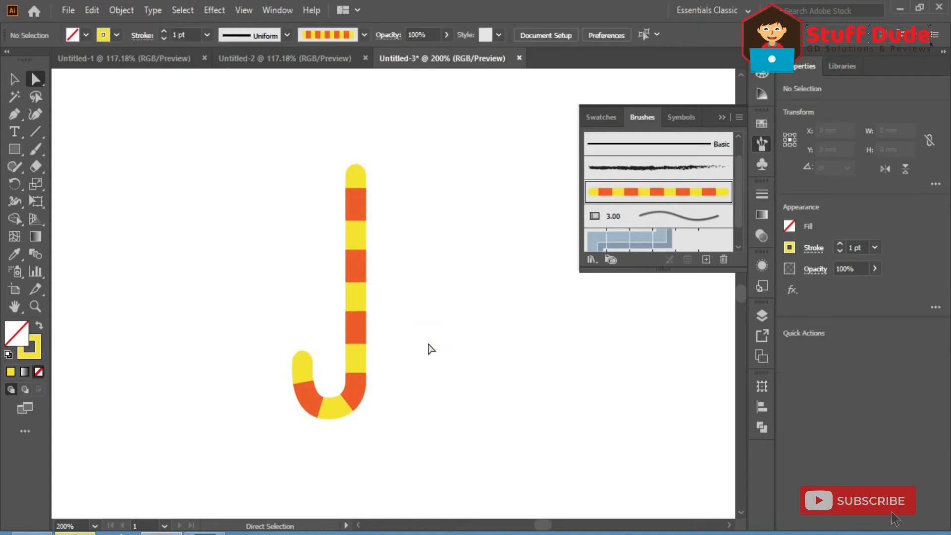
pyautogui.click(92, 10)
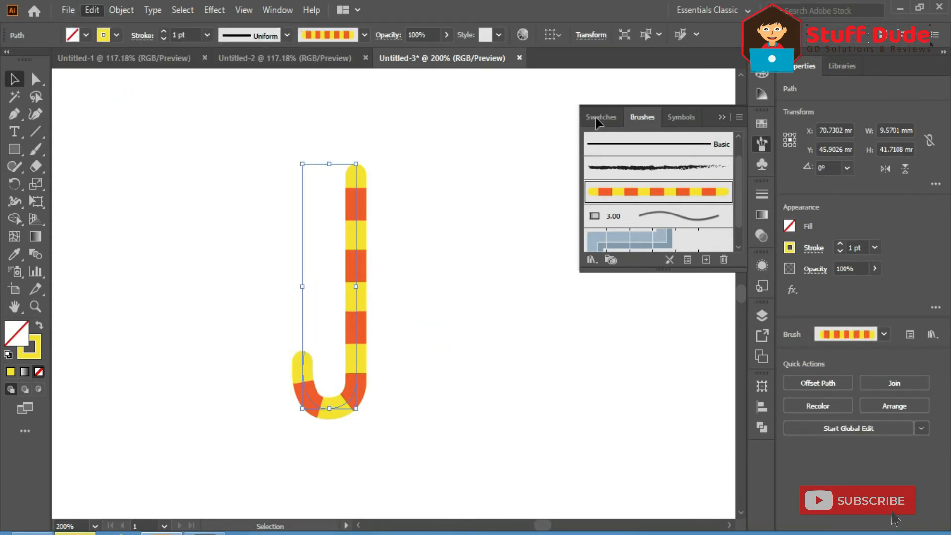
# - Paint the cane with the striped brush at 2 pt and add a slight Gaussian Blur
pyautogui.click(657, 151)
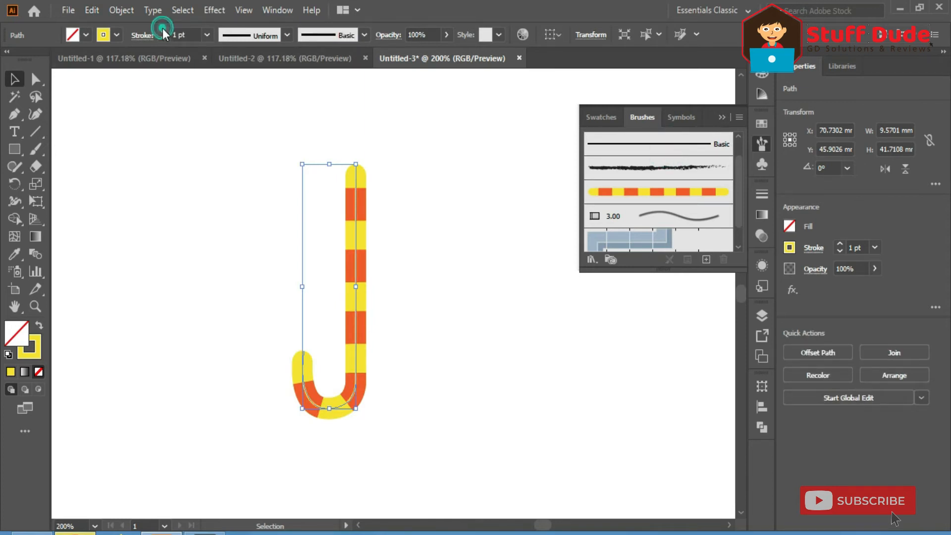
pyautogui.click(162, 32)
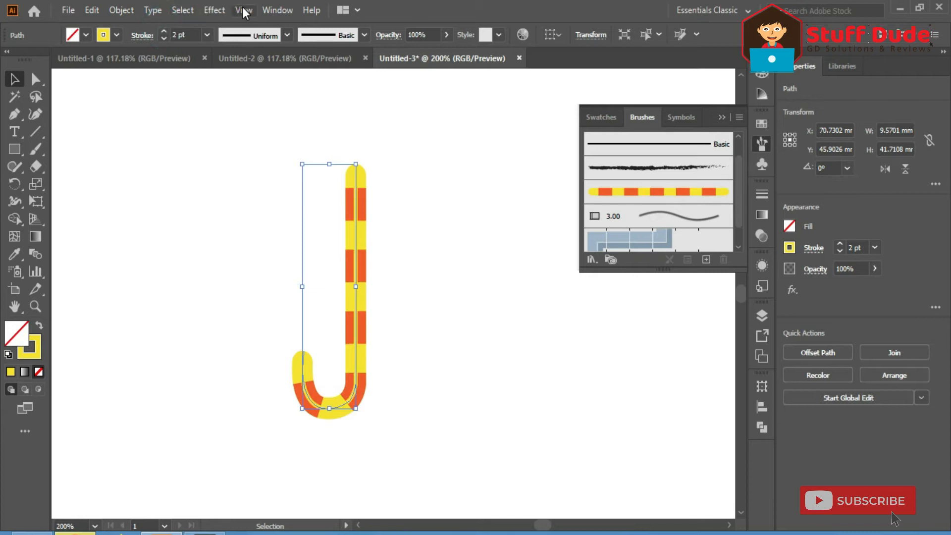
pyautogui.click(213, 9)
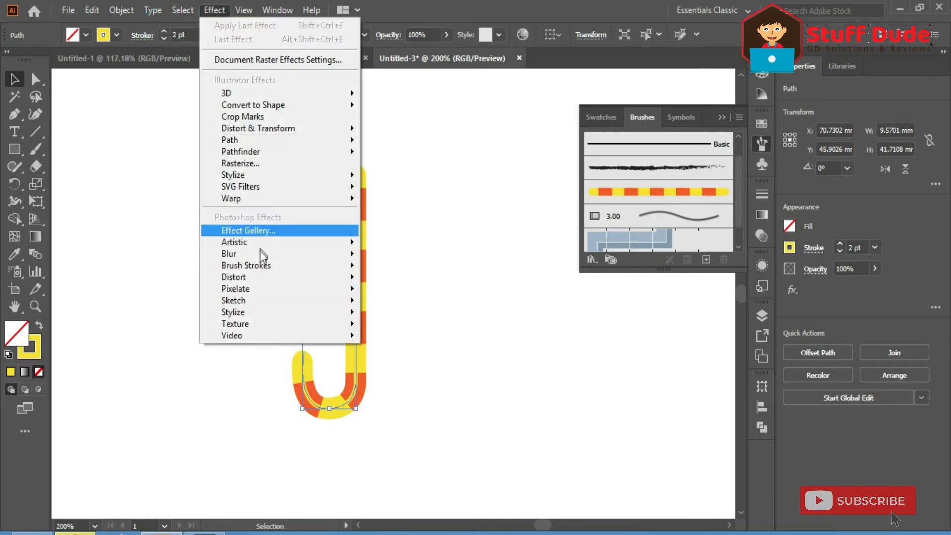
pyautogui.moveTo(255, 254)
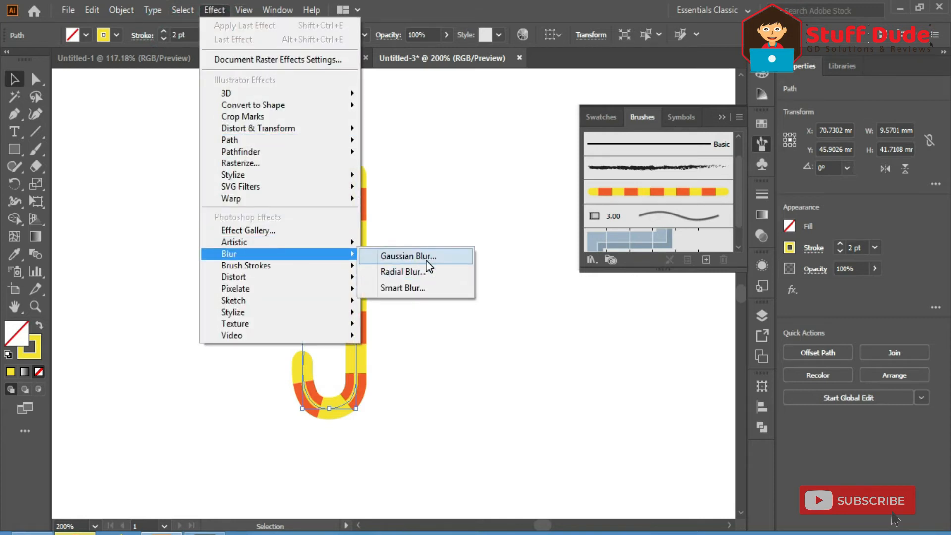
pyautogui.click(406, 256)
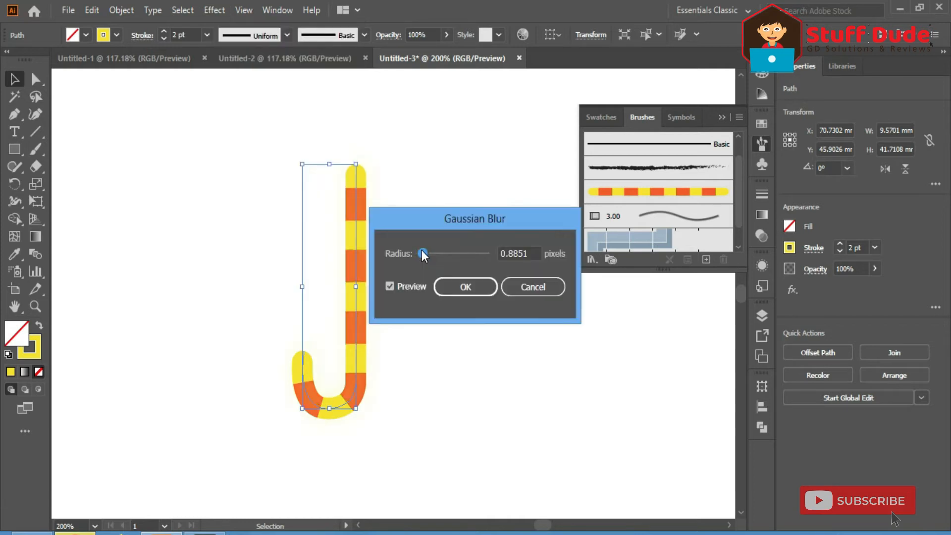
pyautogui.click(465, 286)
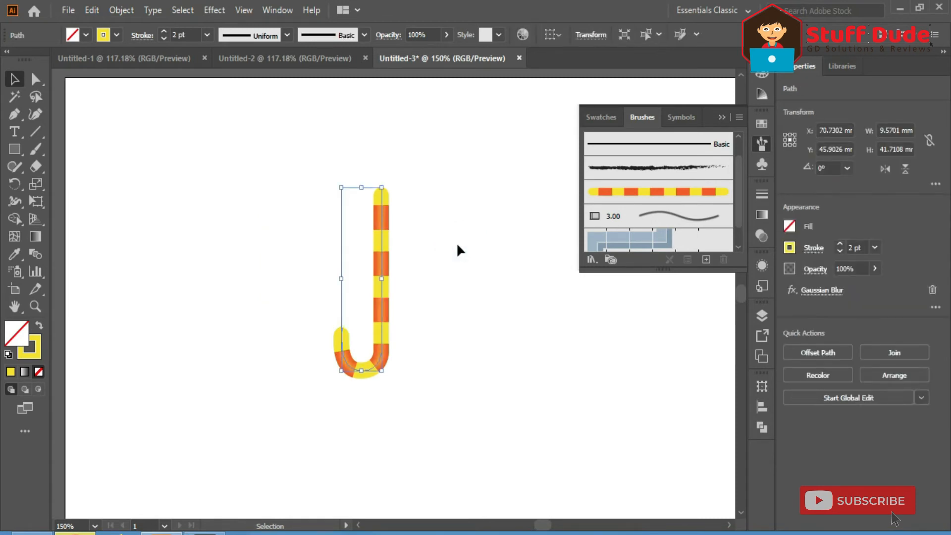
pyautogui.click(122, 58)
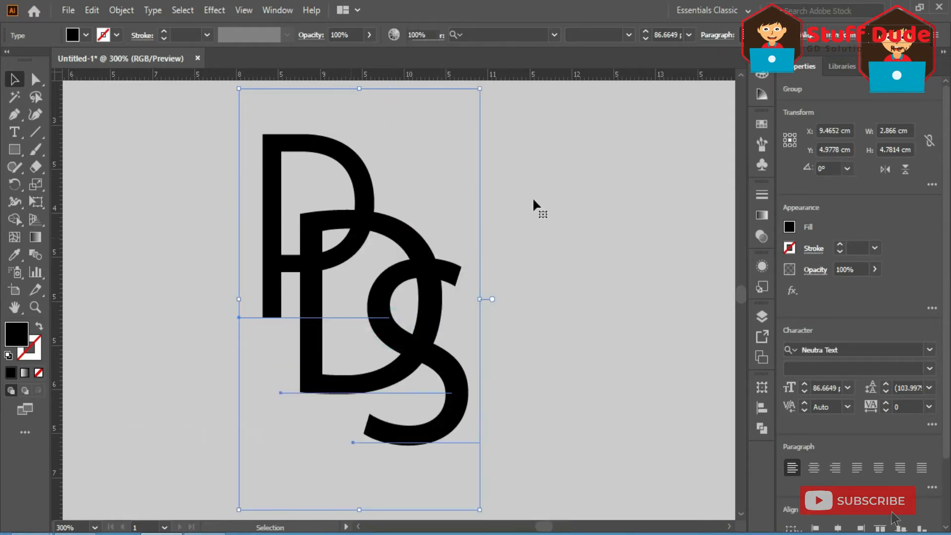
# - Apply a 0.05 cm Offset Path to the letter P
pyautogui.click(554, 203)
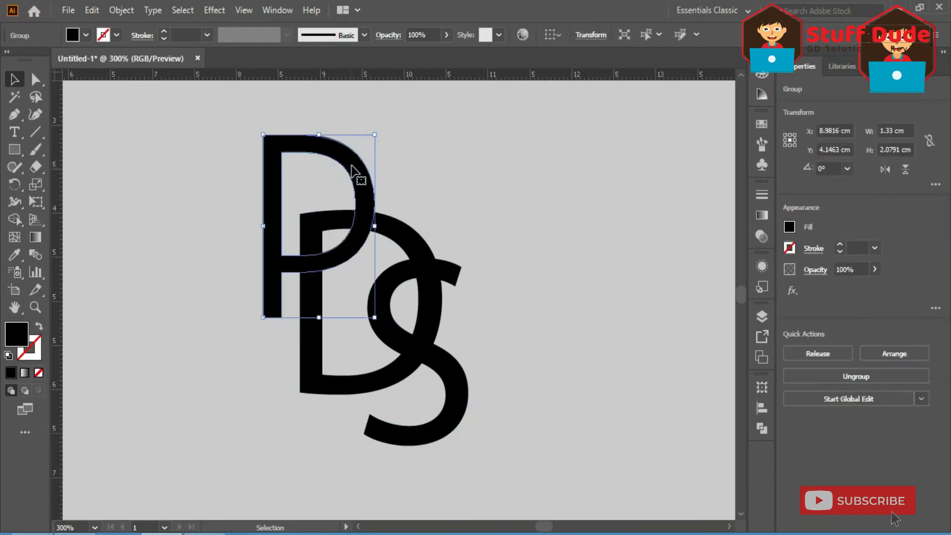
pyautogui.click(119, 10)
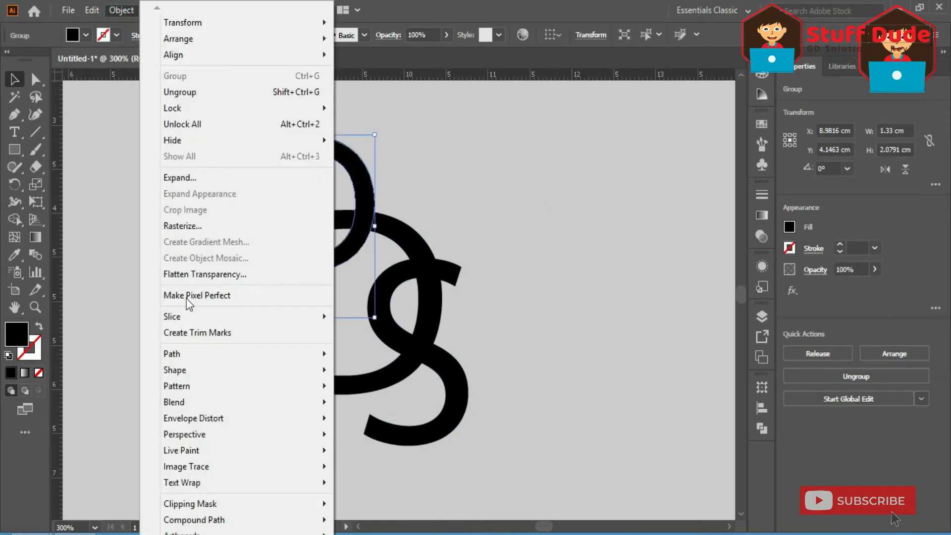
pyautogui.moveTo(172, 354)
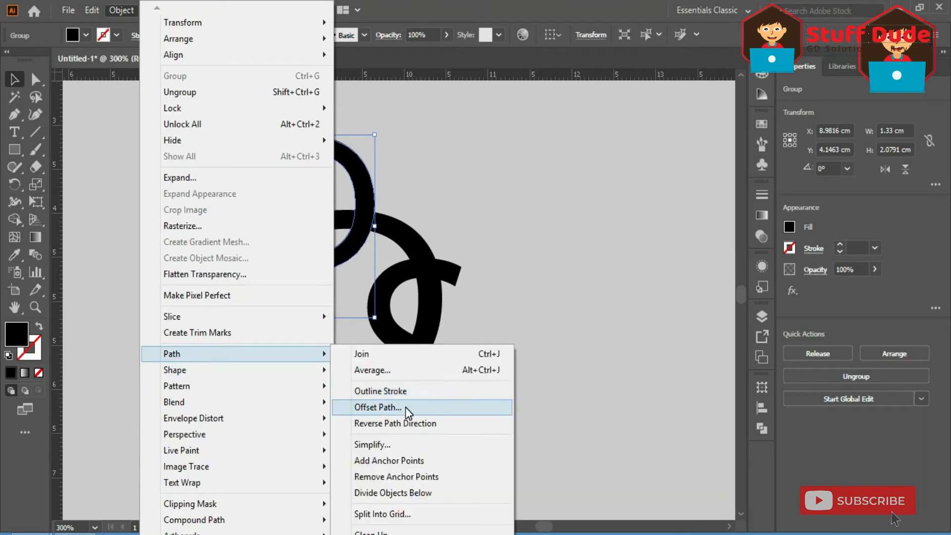
pyautogui.click(378, 408)
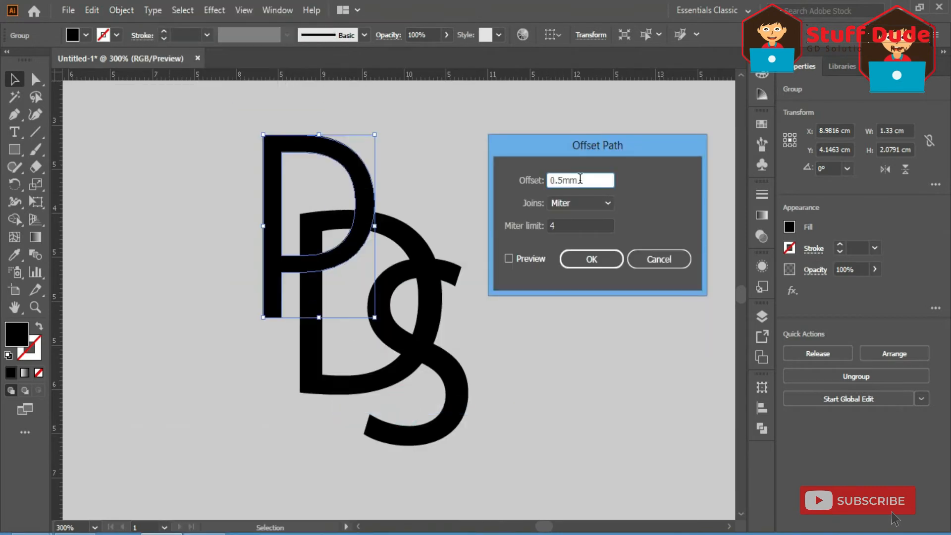
pyautogui.click(510, 258)
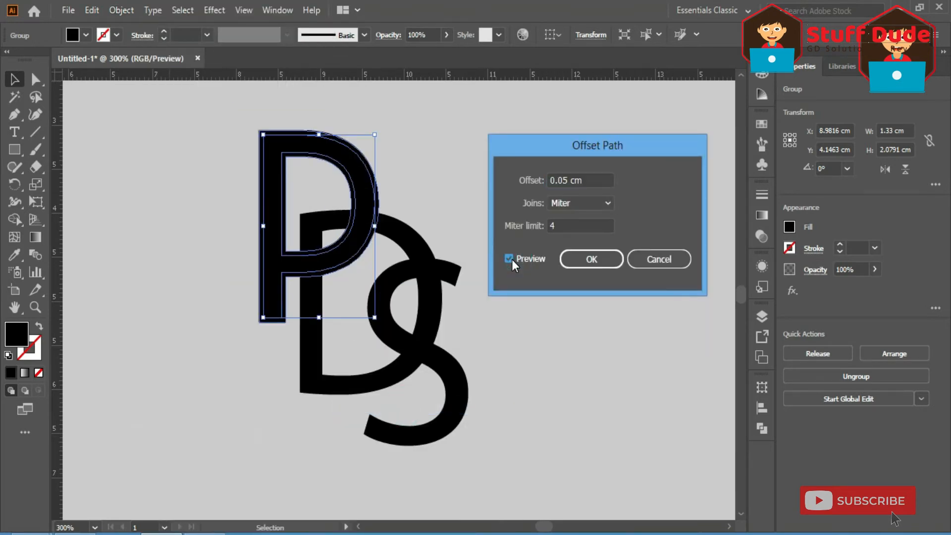
pyautogui.click(590, 259)
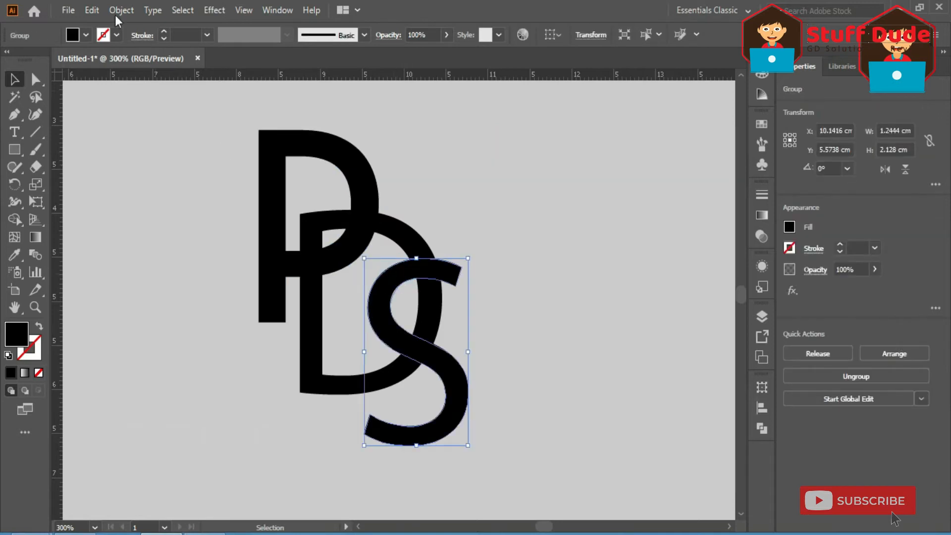
# - Offset the S by 0.05 cm, ungroup it, and fill the letters orange
pyautogui.click(121, 10)
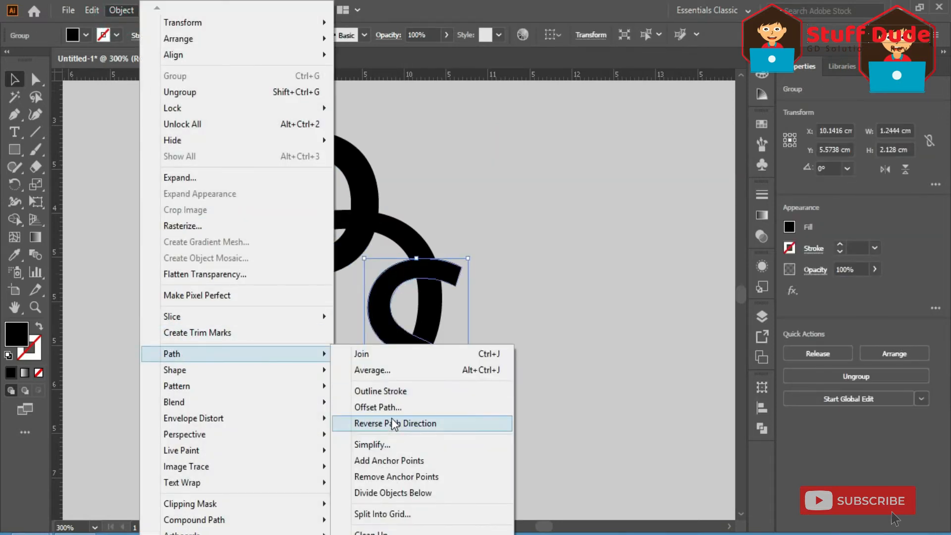
pyautogui.click(378, 408)
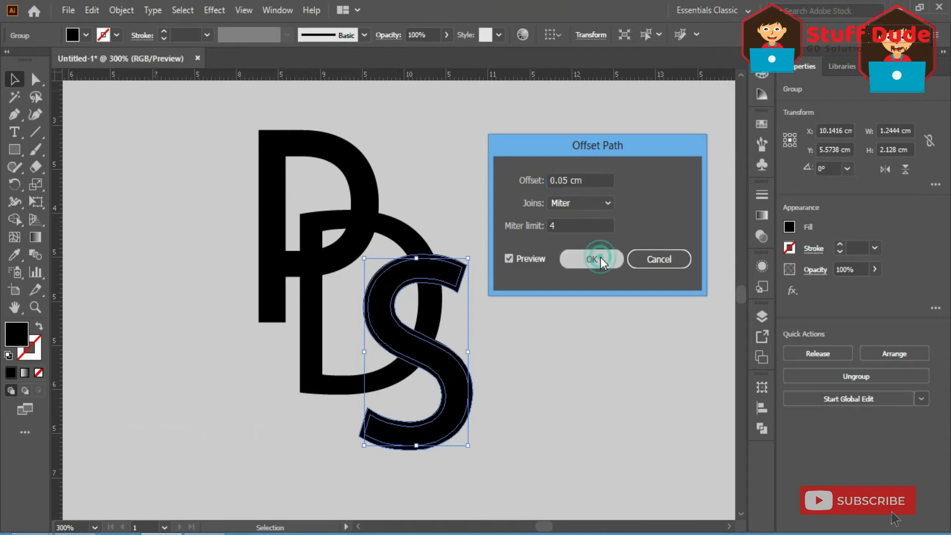
pyautogui.rightClick(446, 276)
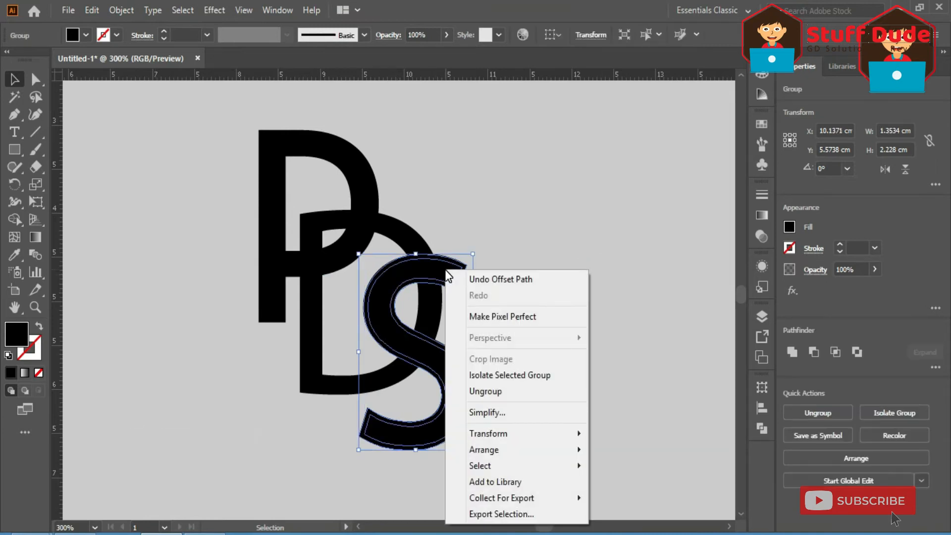
pyautogui.click(484, 392)
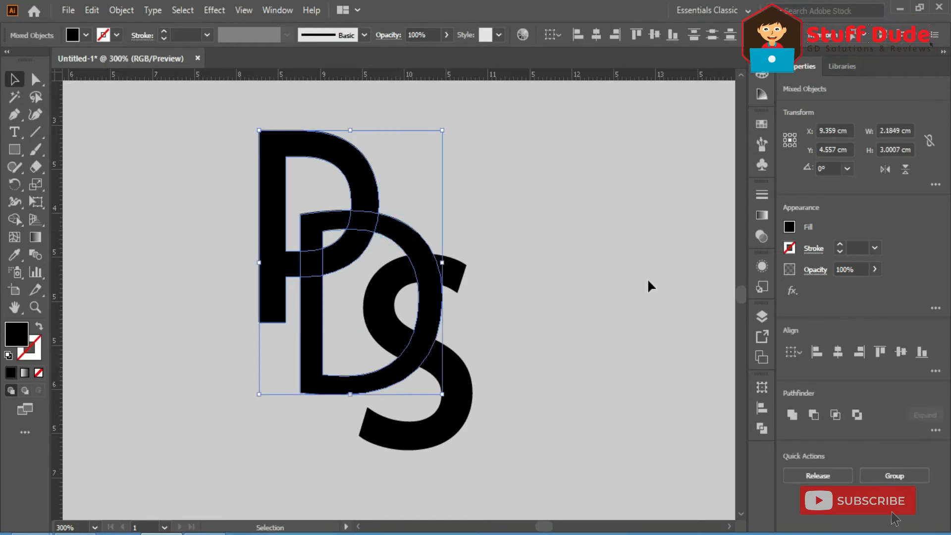
pyautogui.click(892, 475)
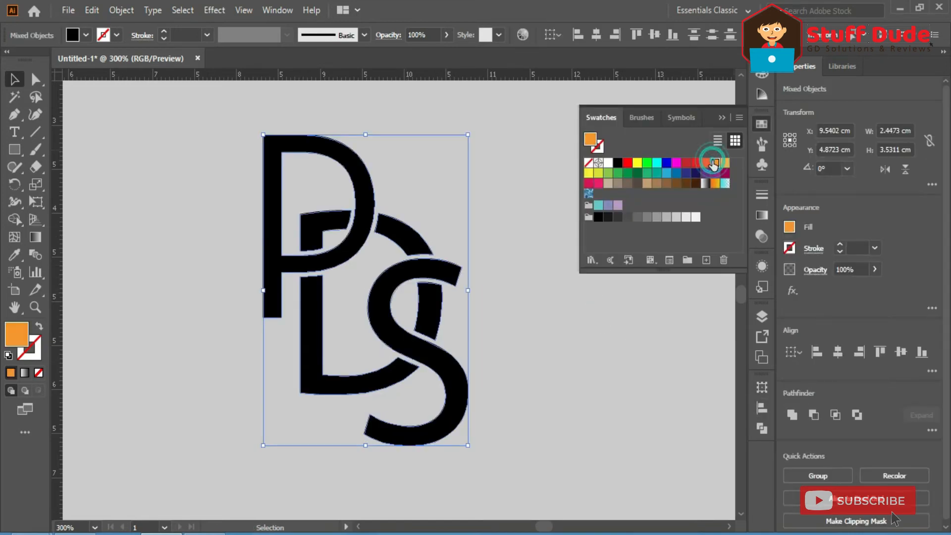
pyautogui.click(686, 163)
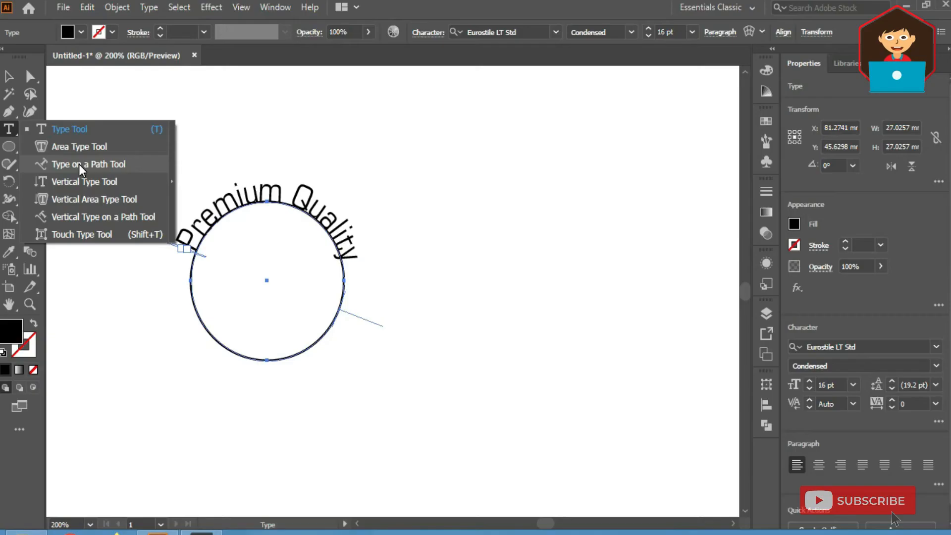
# - Raise 'Premium Quality' further off the circle with Baseline Shift
pyautogui.click(89, 164)
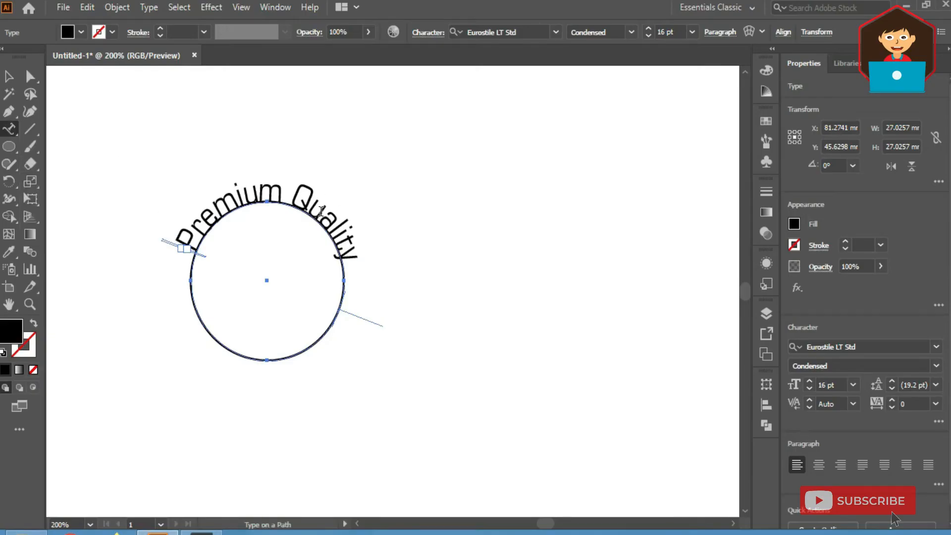
pyautogui.click(9, 76)
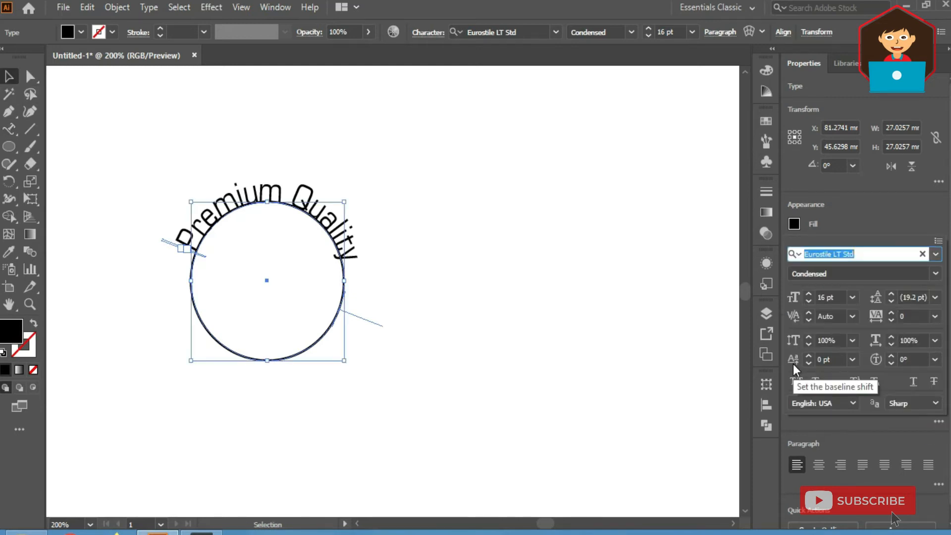
pyautogui.click(808, 357)
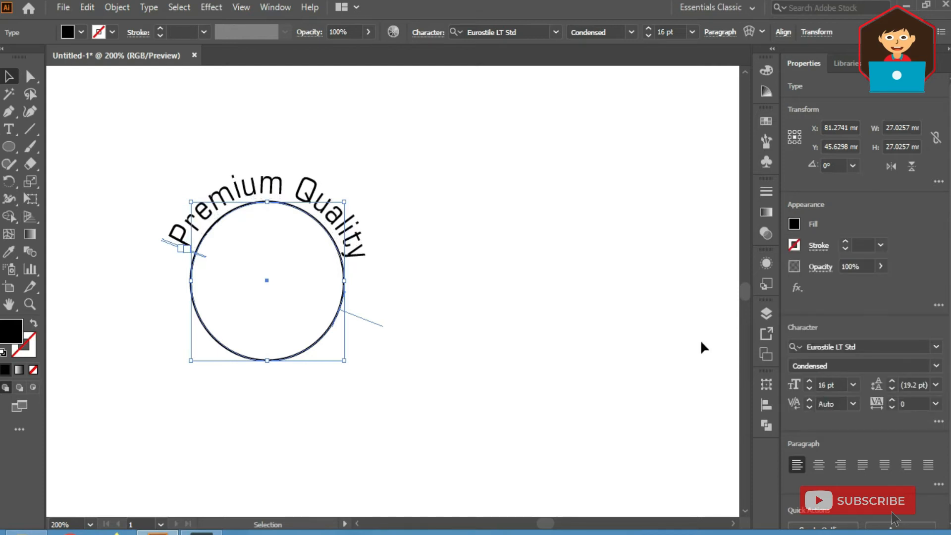
# - Add 'Trusted Brand' along the circle's bottom and push it outside with negative Baseline Shift
pyautogui.click(87, 7)
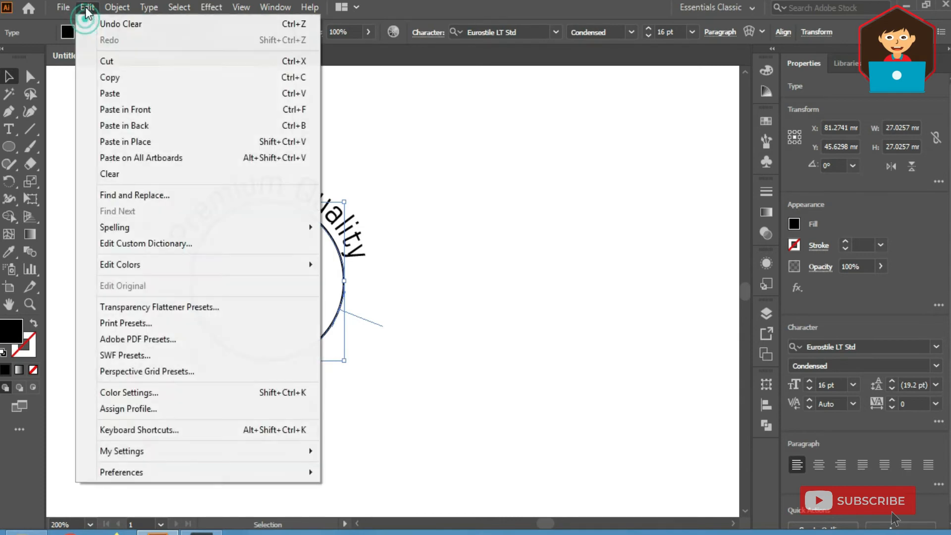
pyautogui.moveTo(111, 94)
pyautogui.write('1')
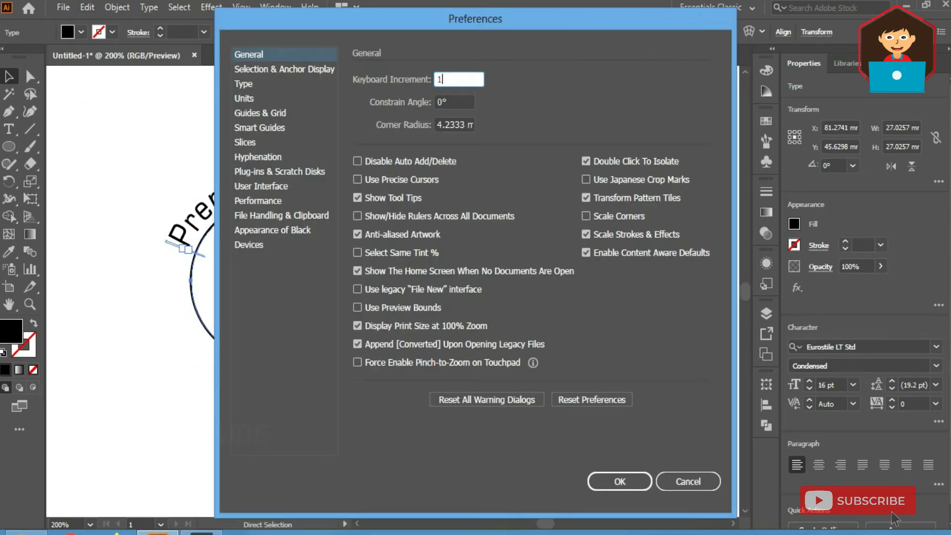
pyautogui.write('in')
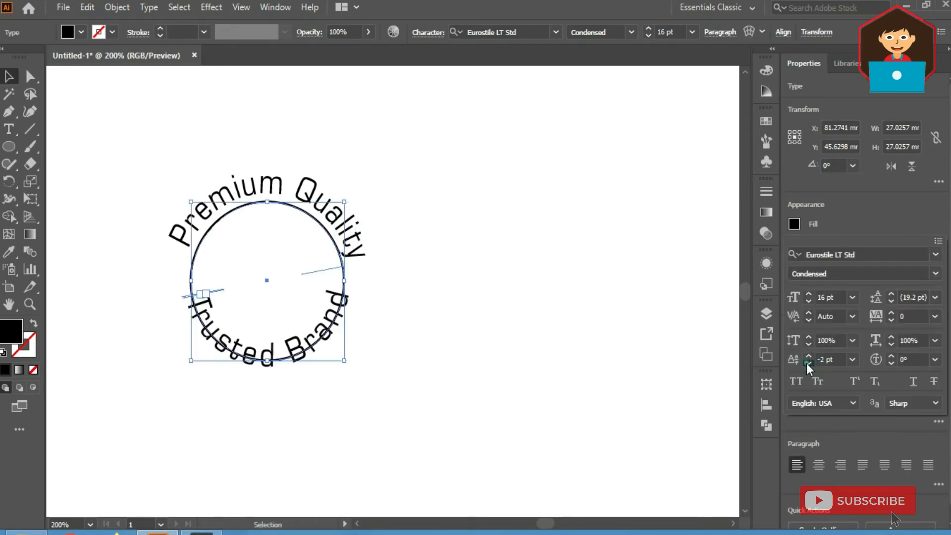
pyautogui.click(807, 356)
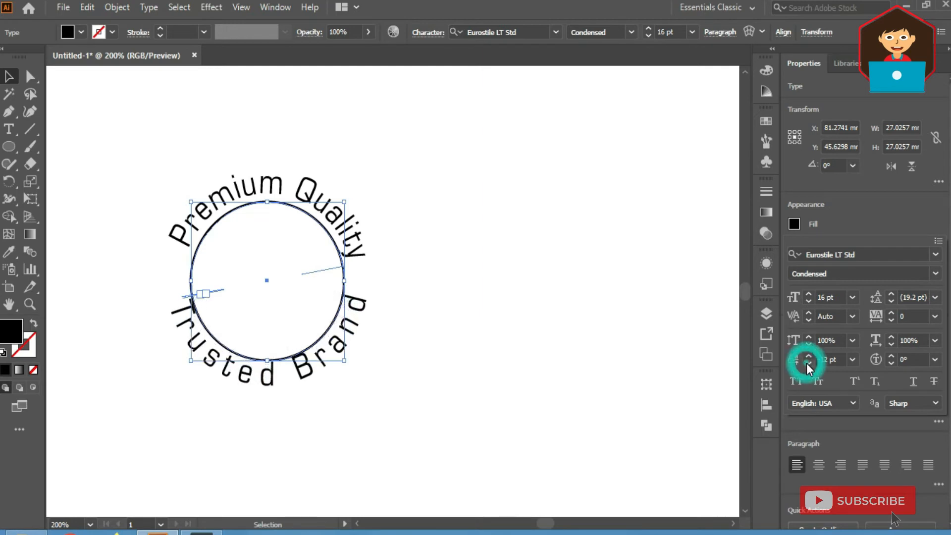
pyautogui.click(808, 362)
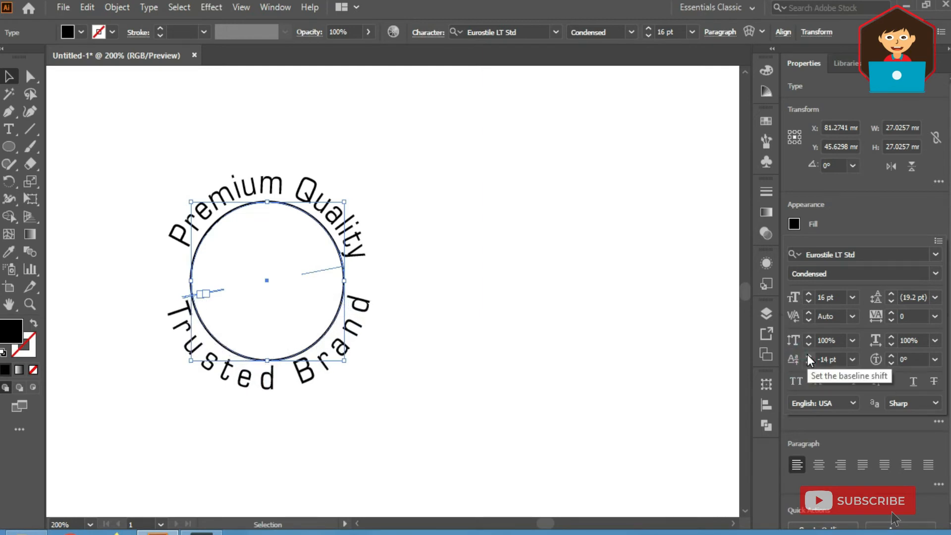
pyautogui.click(936, 316)
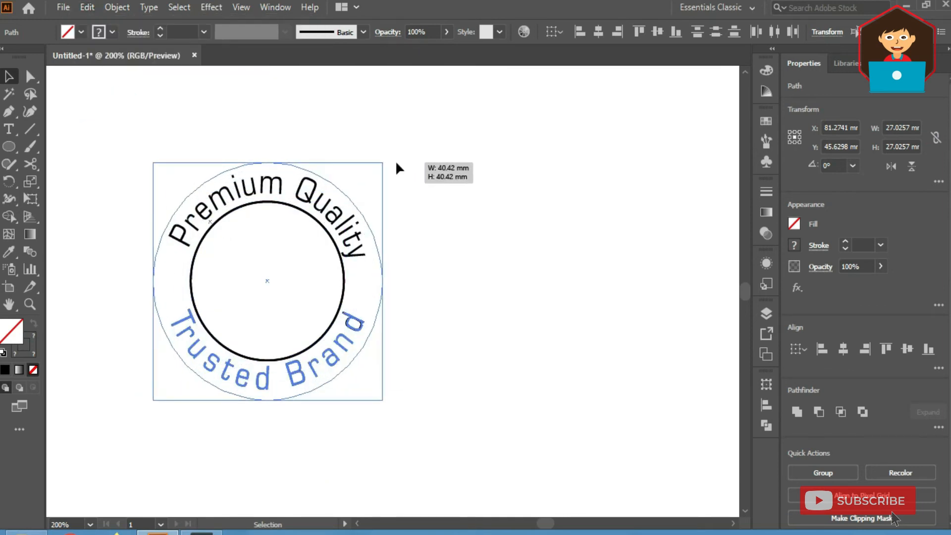
pyautogui.click(617, 183)
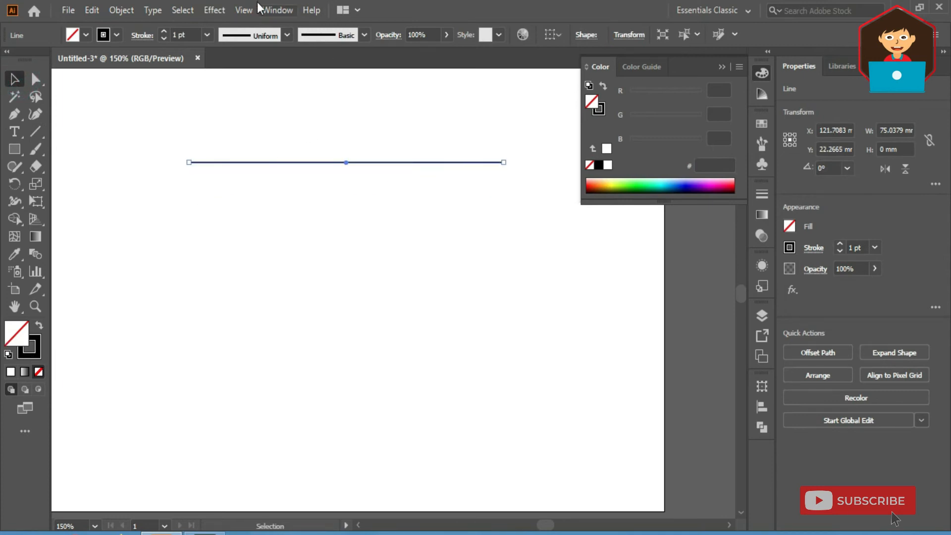
# - Apply a Zig Zag effect with smooth points and small size to the line
pyautogui.click(213, 9)
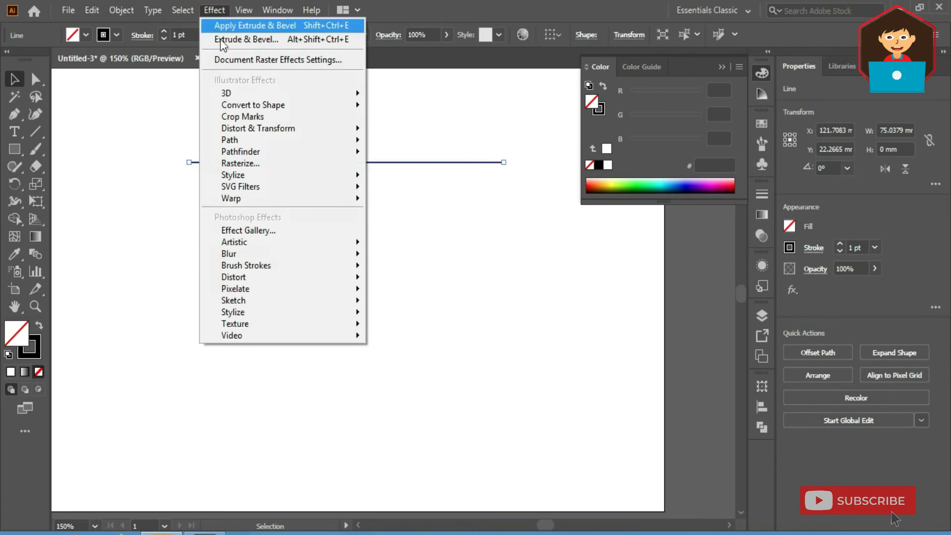
pyautogui.moveTo(258, 128)
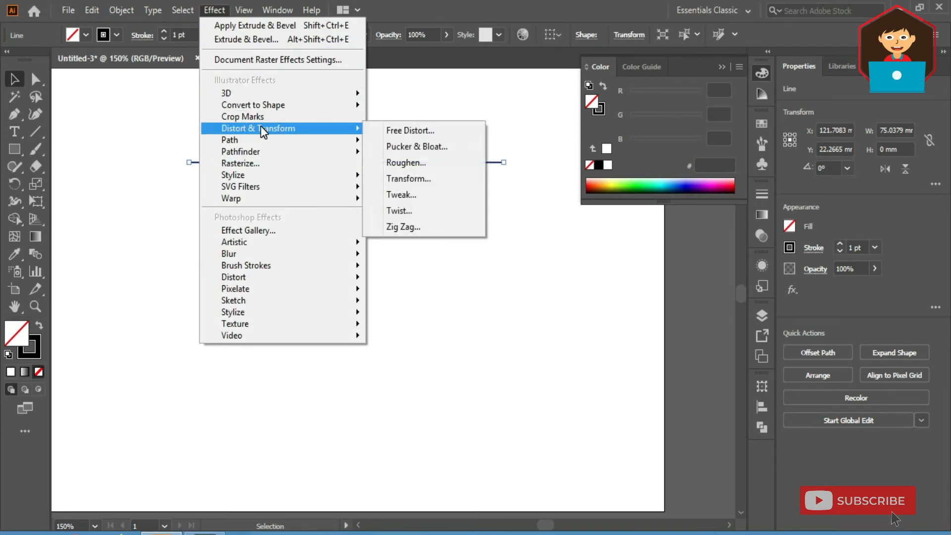
pyautogui.moveTo(417, 229)
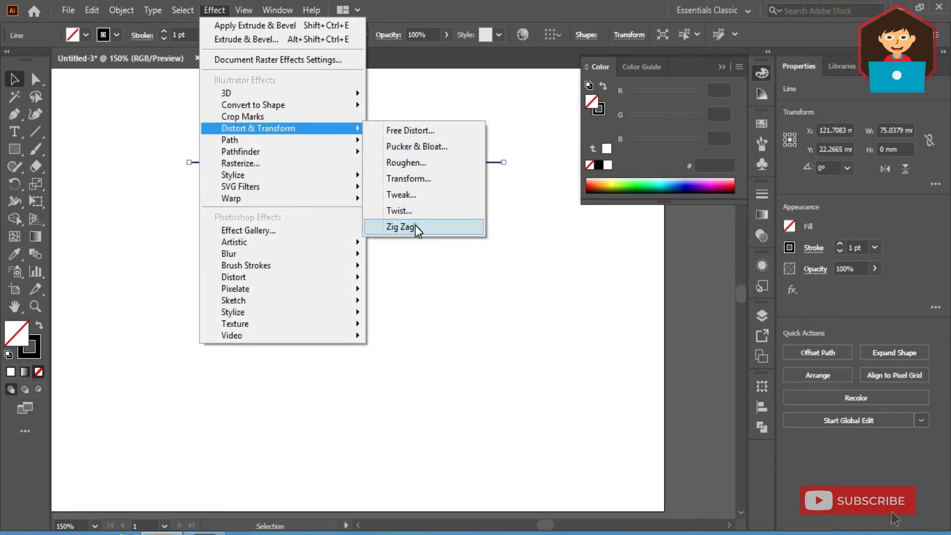
pyautogui.click(400, 227)
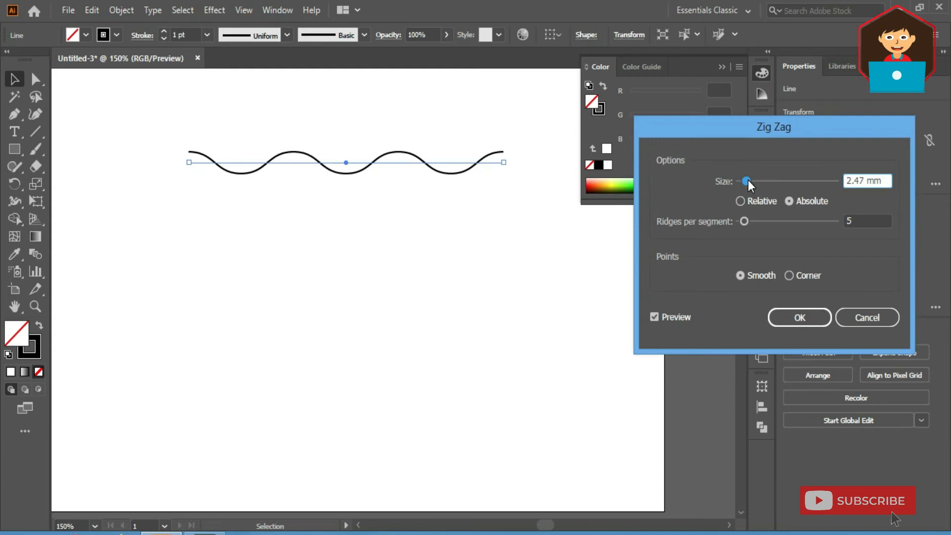
pyautogui.click(800, 317)
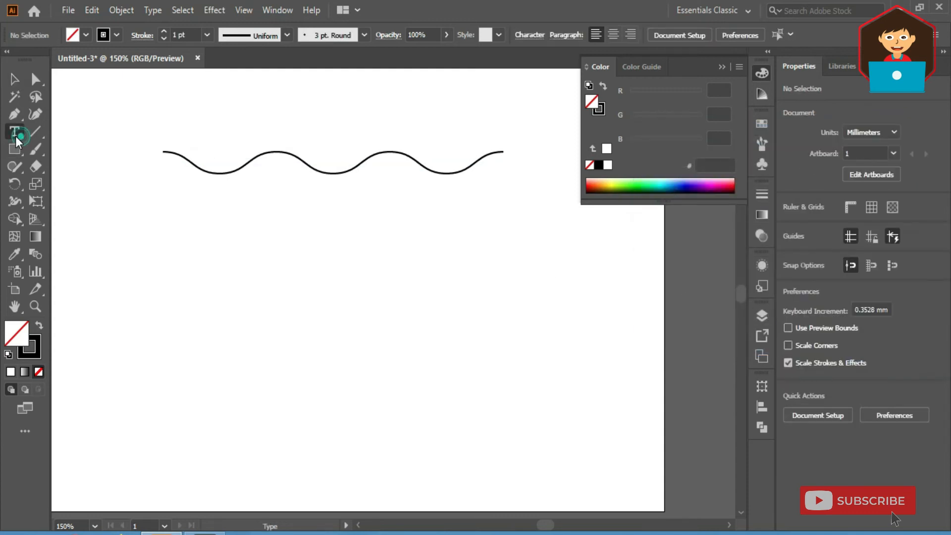
# - Type 'Wave' on six stacked lines in heavy black type and select the block
pyautogui.write('Wa')
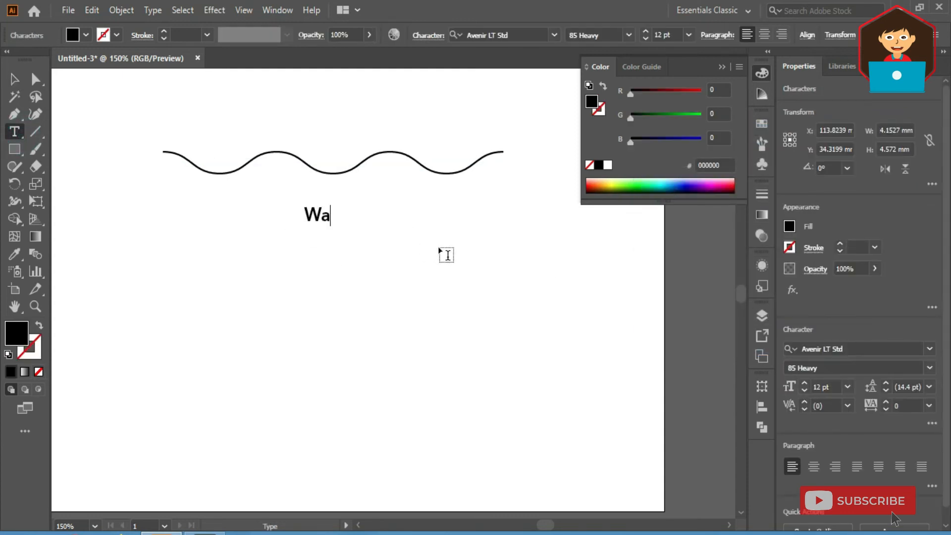
pyautogui.write('ve')
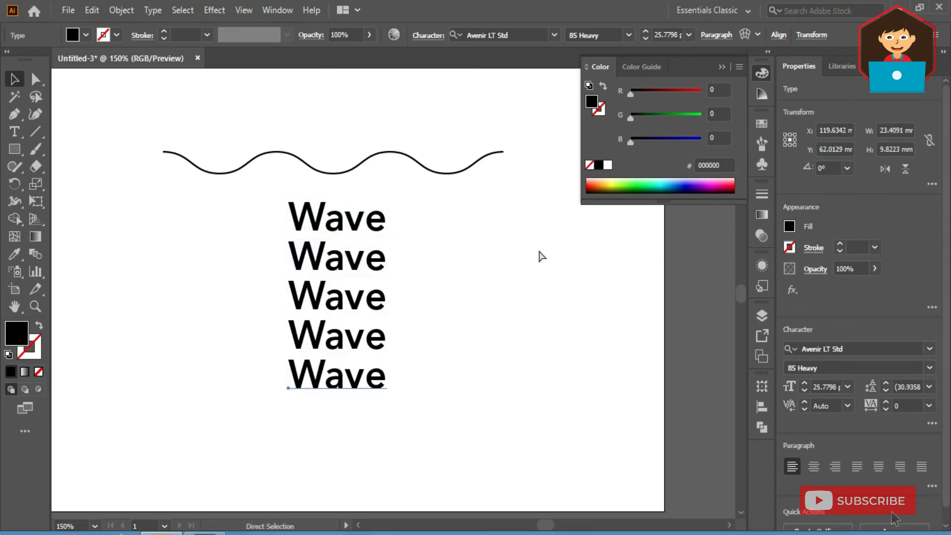
pyautogui.click(337, 416)
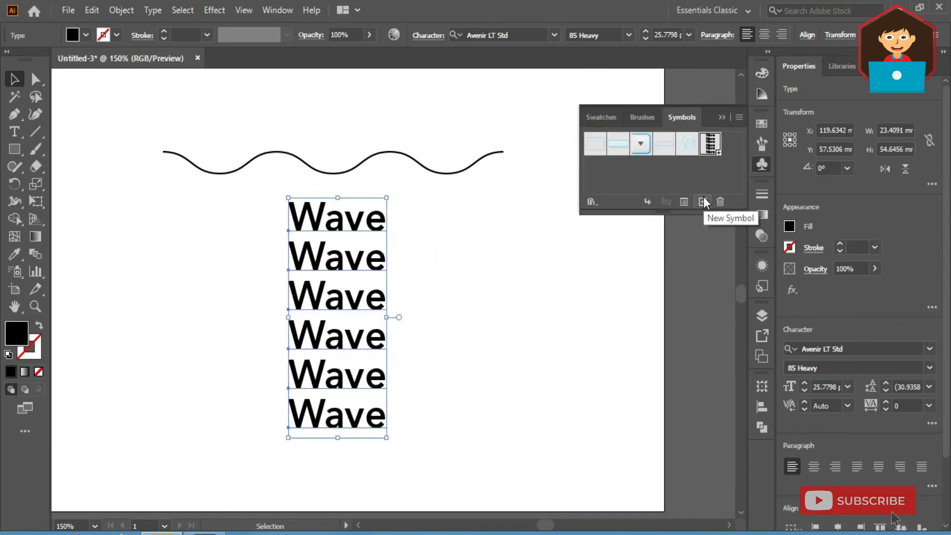
# - Create a new symbol from the Wave text block named 'wave'
pyautogui.click(702, 202)
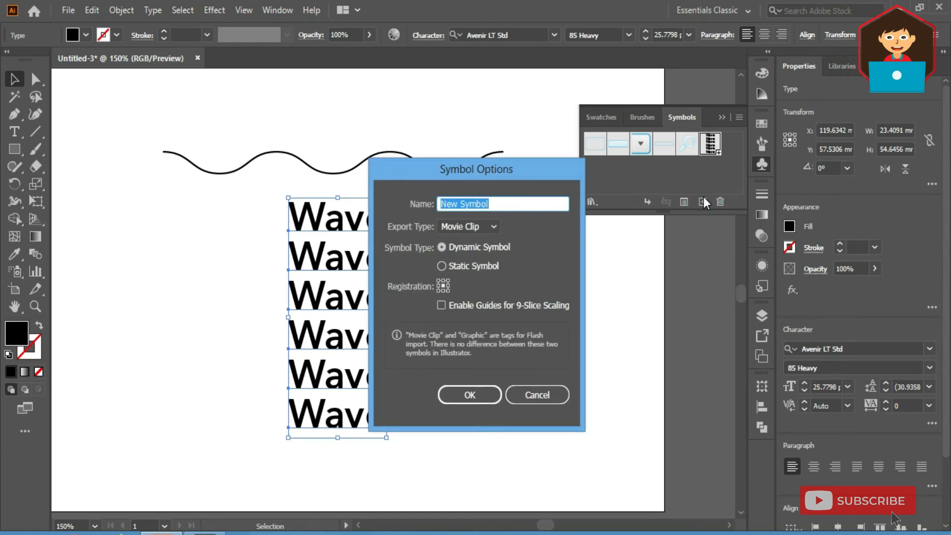
pyautogui.write('wave')
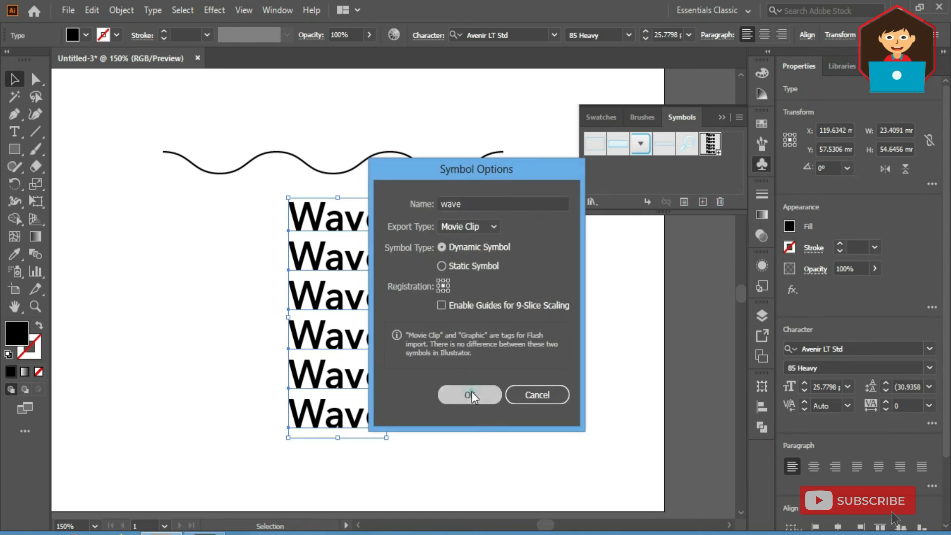
pyautogui.click(469, 395)
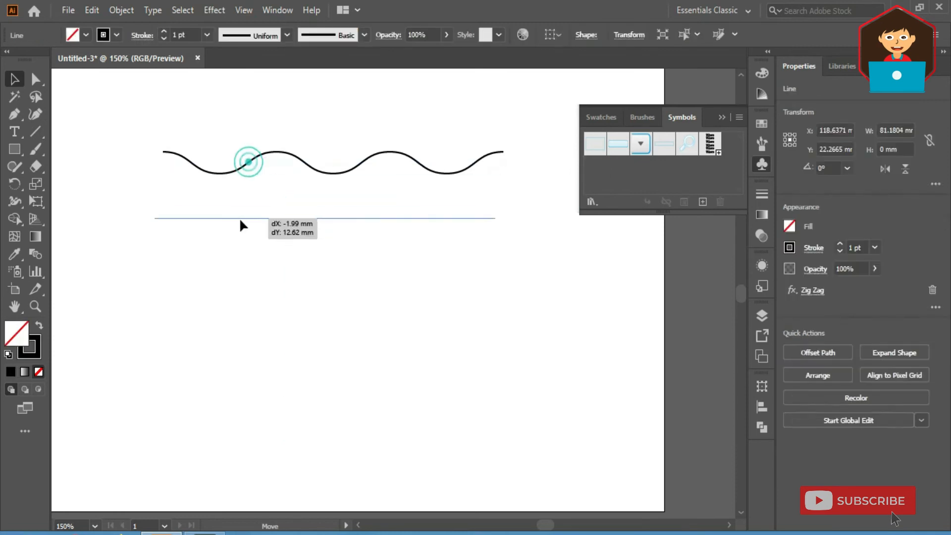
# - Apply Effect > 3D Extrude & Bevel to the wavy line
pyautogui.click(213, 10)
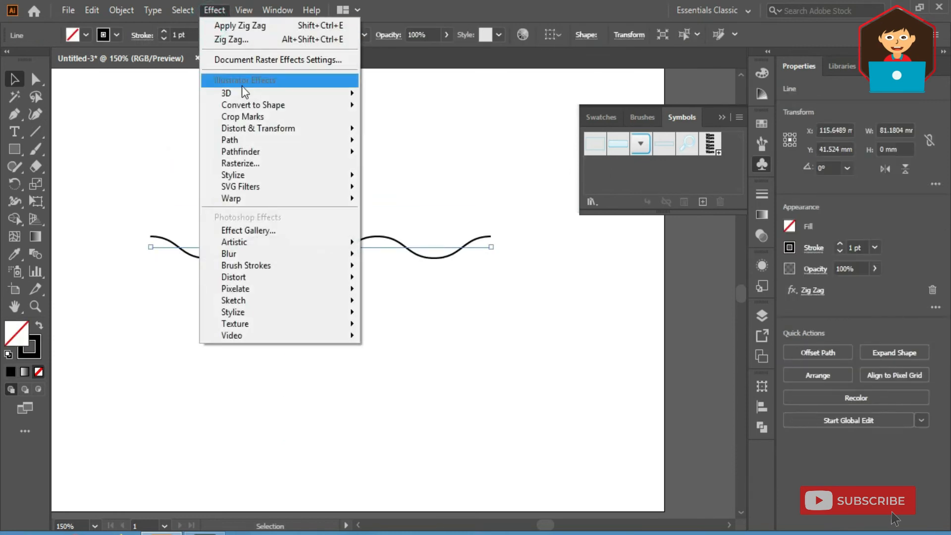
pyautogui.click(226, 93)
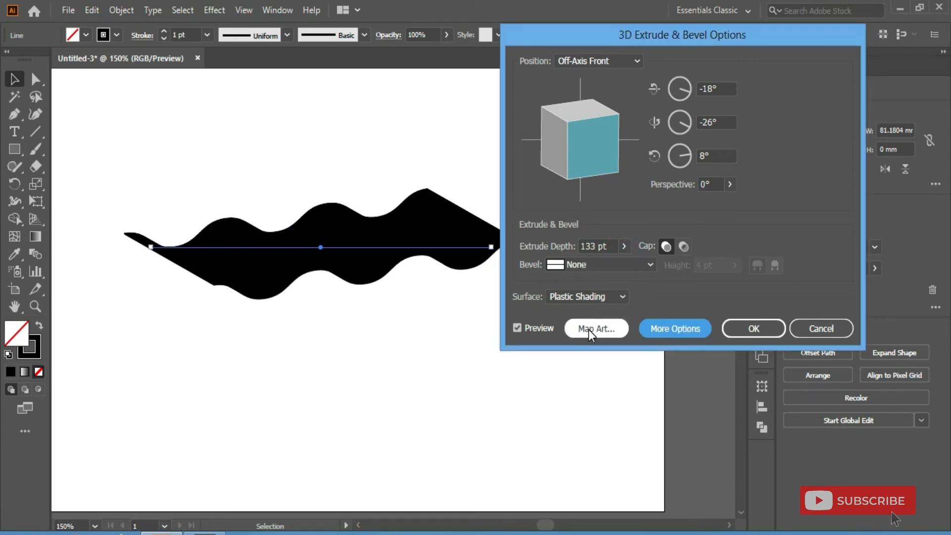
# - Map the 'wave' symbol onto the ribbon surface with Invisible Geometry enabled
pyautogui.click(596, 328)
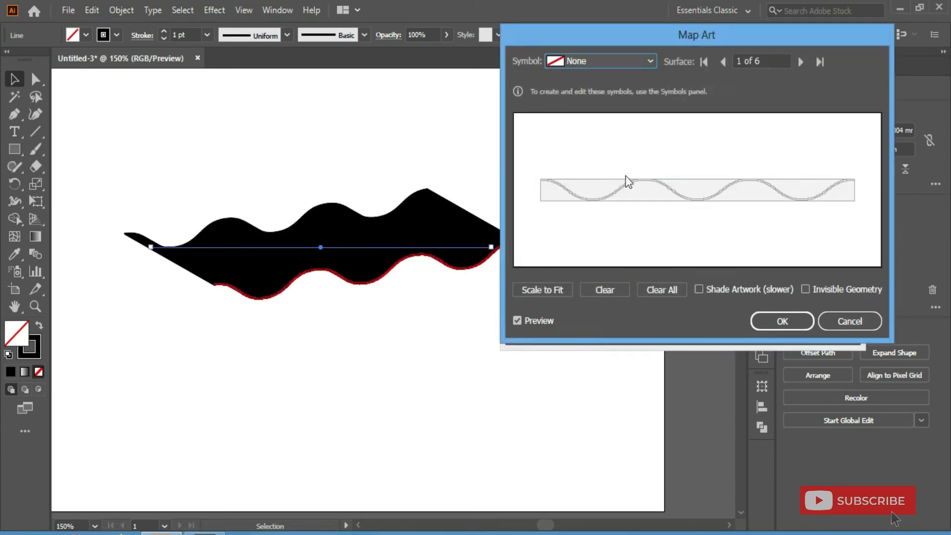
pyautogui.click(800, 62)
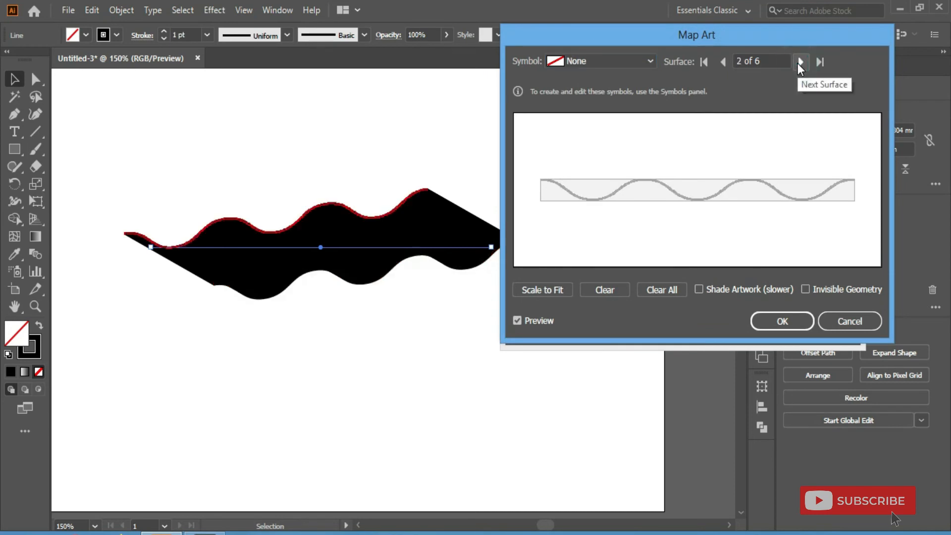
pyautogui.click(800, 61)
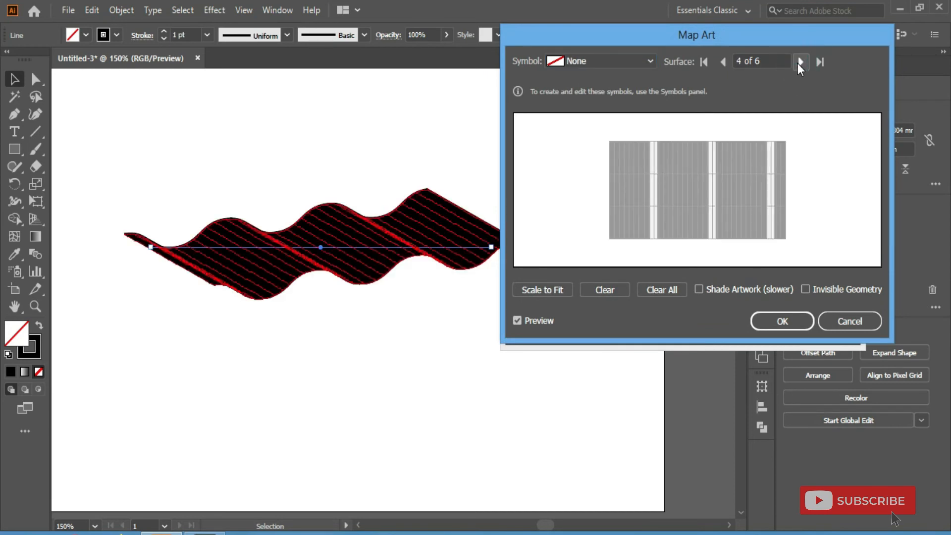
pyautogui.click(801, 62)
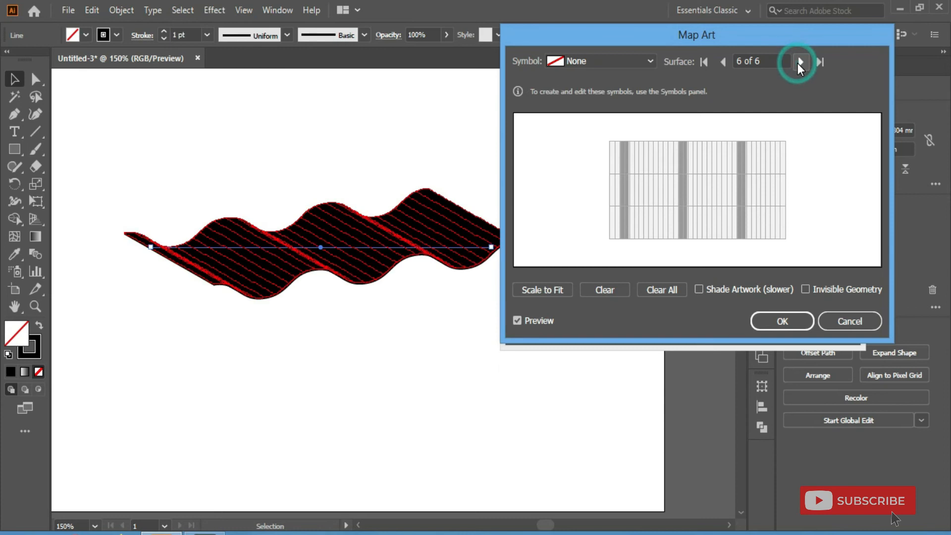
pyautogui.click(649, 60)
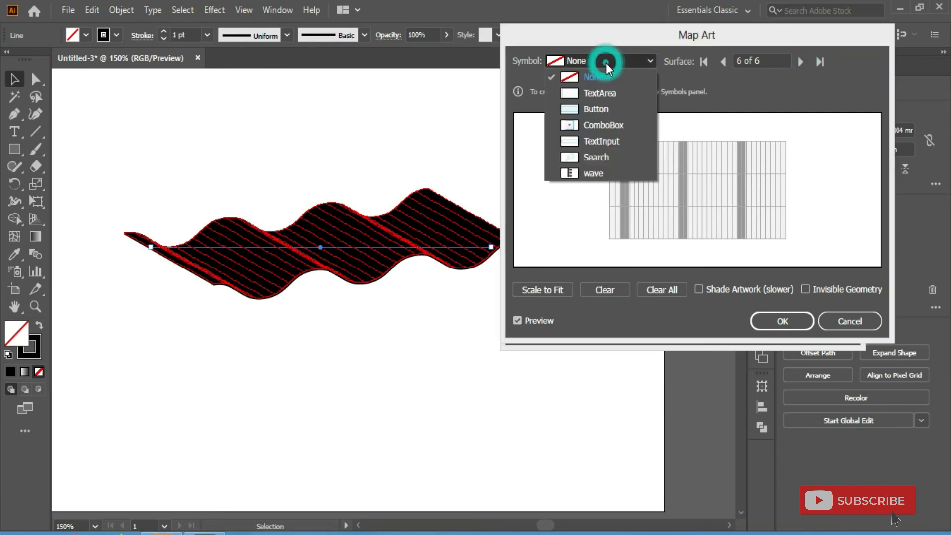
pyautogui.click(592, 173)
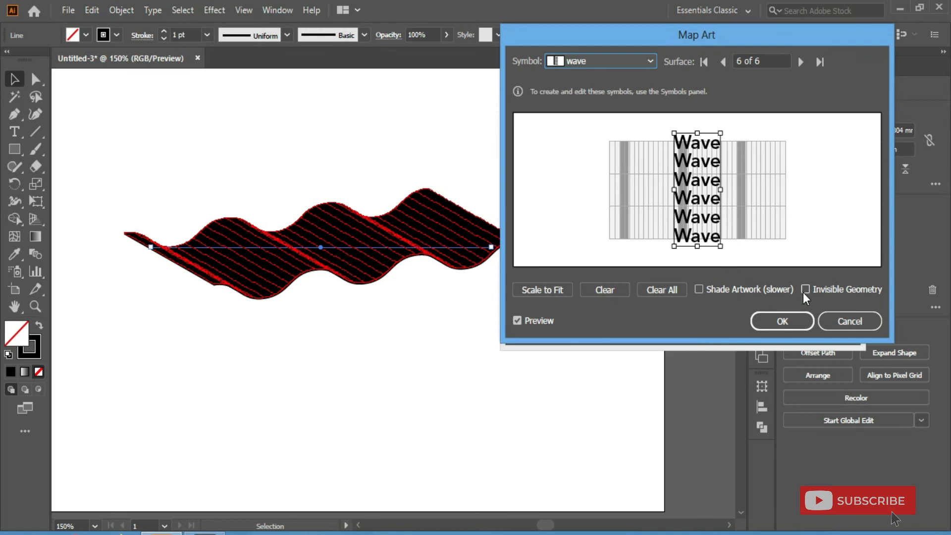
pyautogui.click(806, 289)
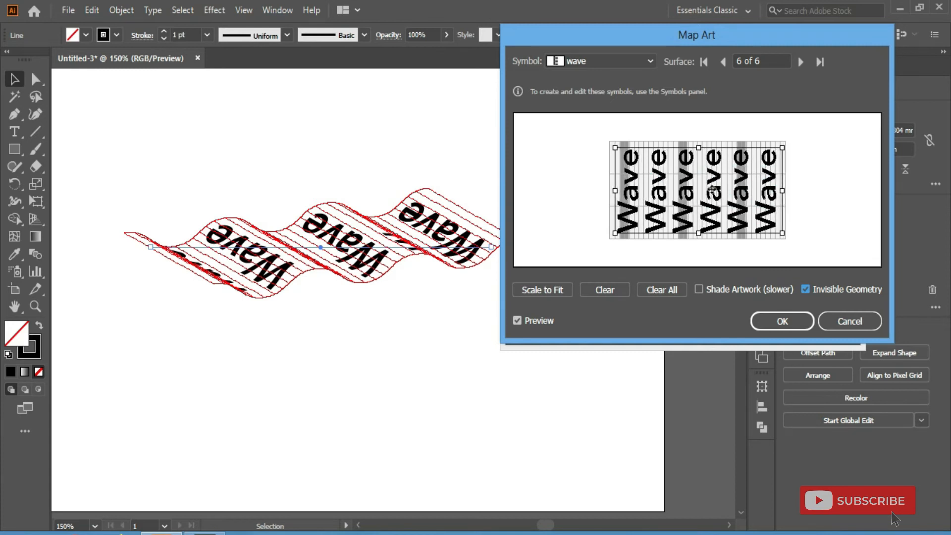
pyautogui.click(782, 321)
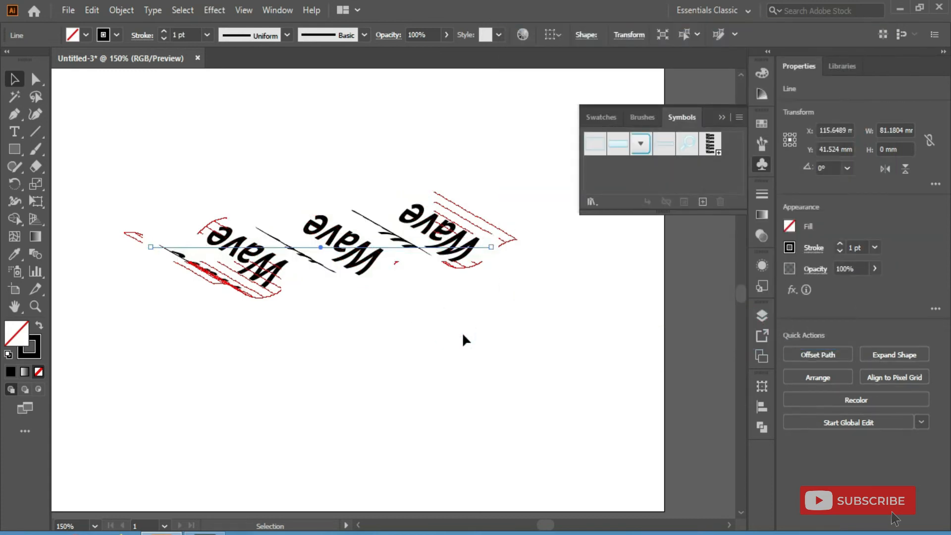
# - Expand the mapped ribbon's appearance and release its clipping masks
pyautogui.click(121, 11)
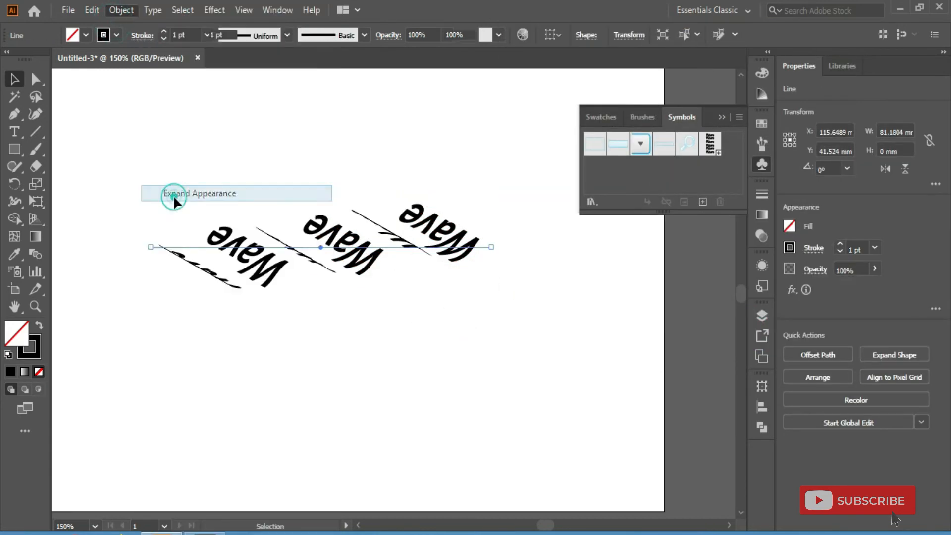
pyautogui.rightClick(213, 243)
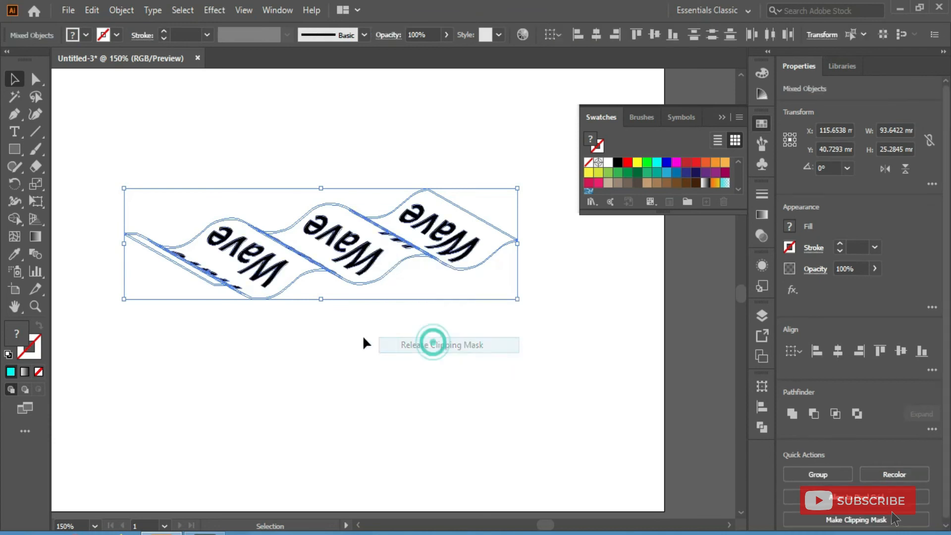
pyautogui.click(442, 344)
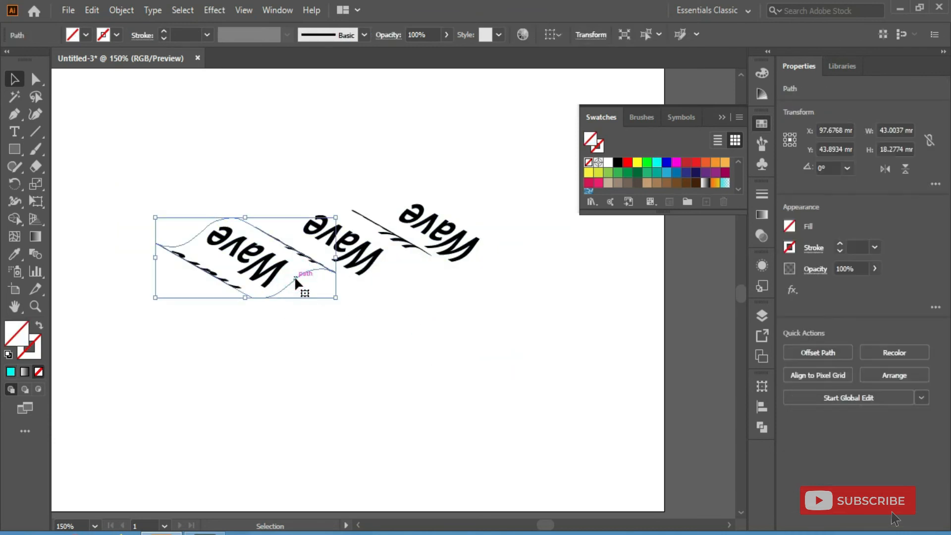
# - Fill the ribbon sections behind the Wave lettering with cyan
pyautogui.click(656, 162)
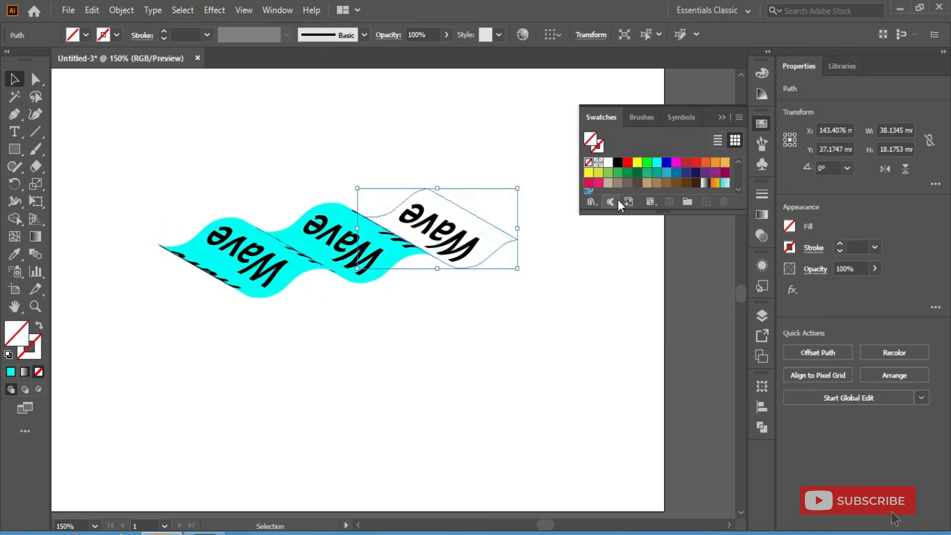
pyautogui.click(528, 354)
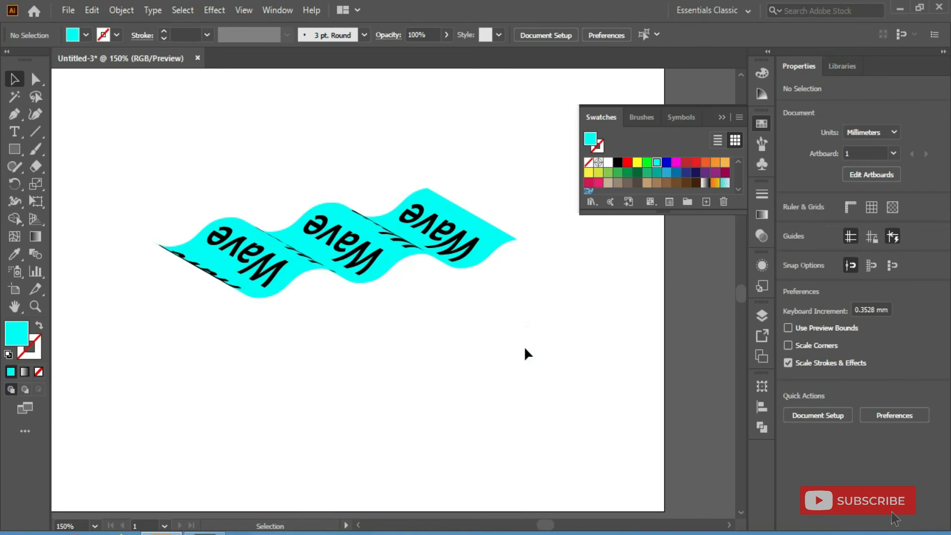
pyautogui.click(67, 10)
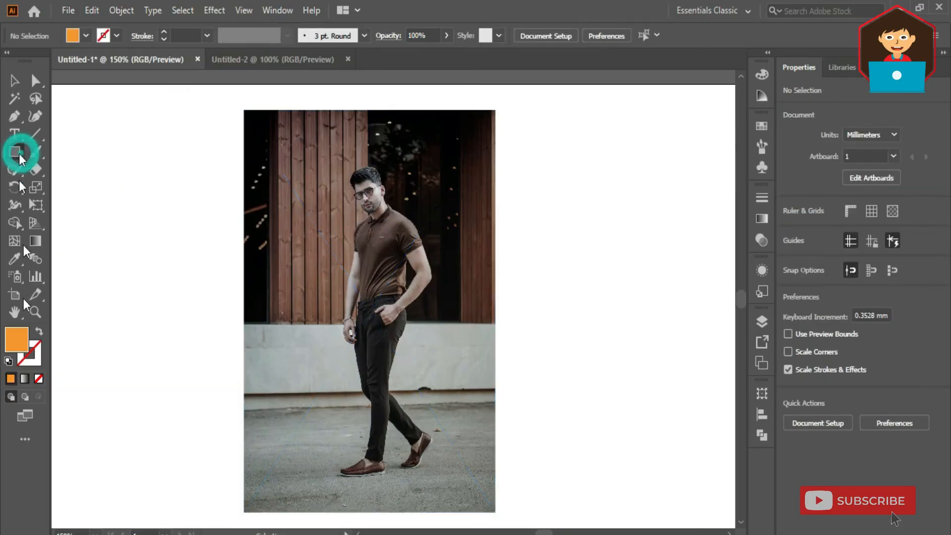
# - Draw a white, stroke-free rectangle exactly covering the full-length photo
pyautogui.click(14, 153)
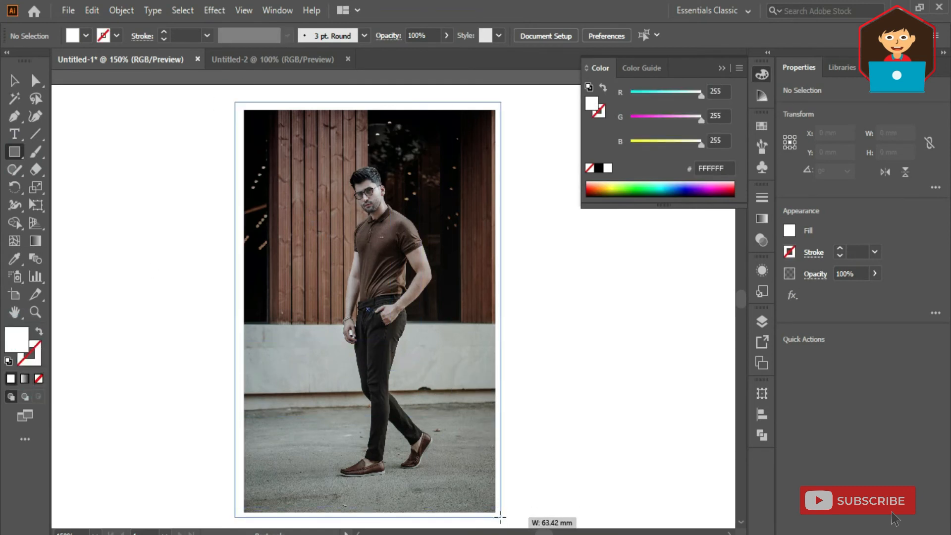
pyautogui.click(120, 10)
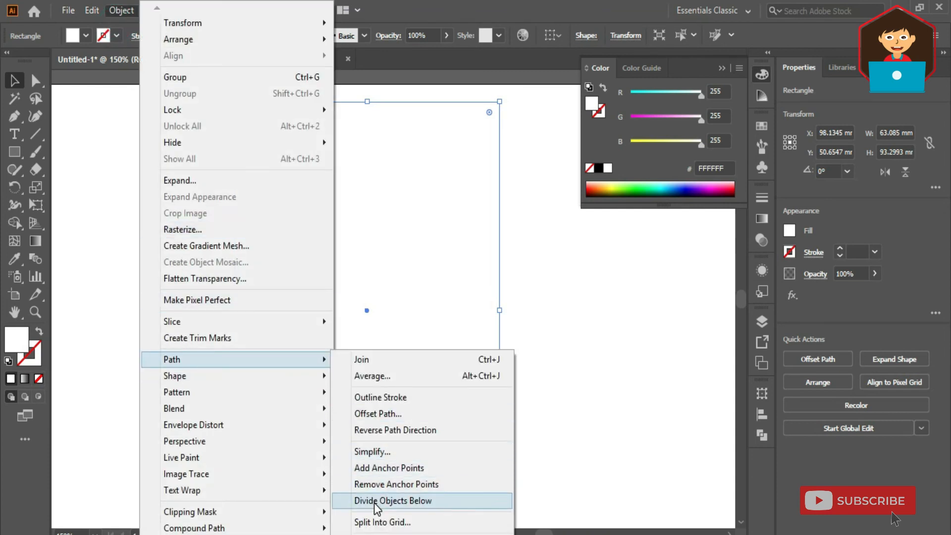
pyautogui.click(393, 500)
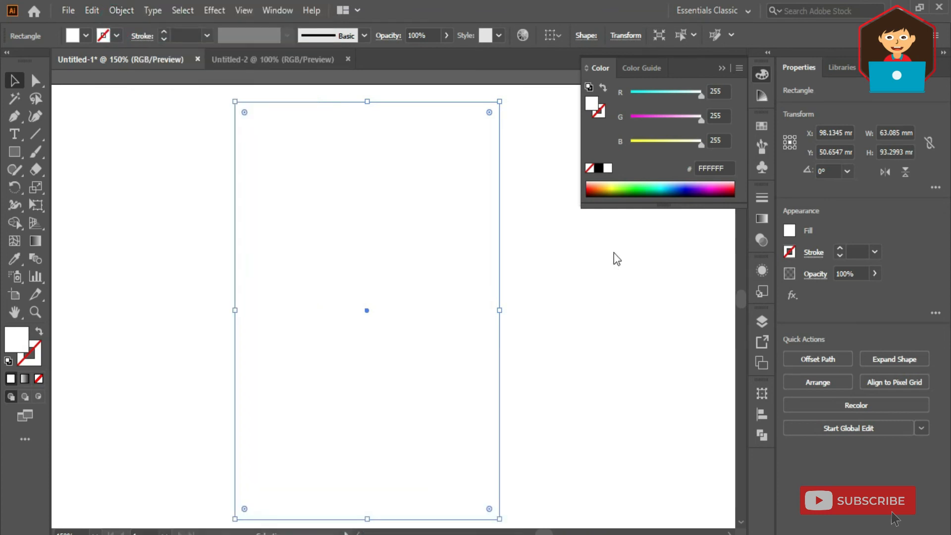
# - Split the white rectangle into a grid of 6 rows and 4 columns
pyautogui.click(121, 11)
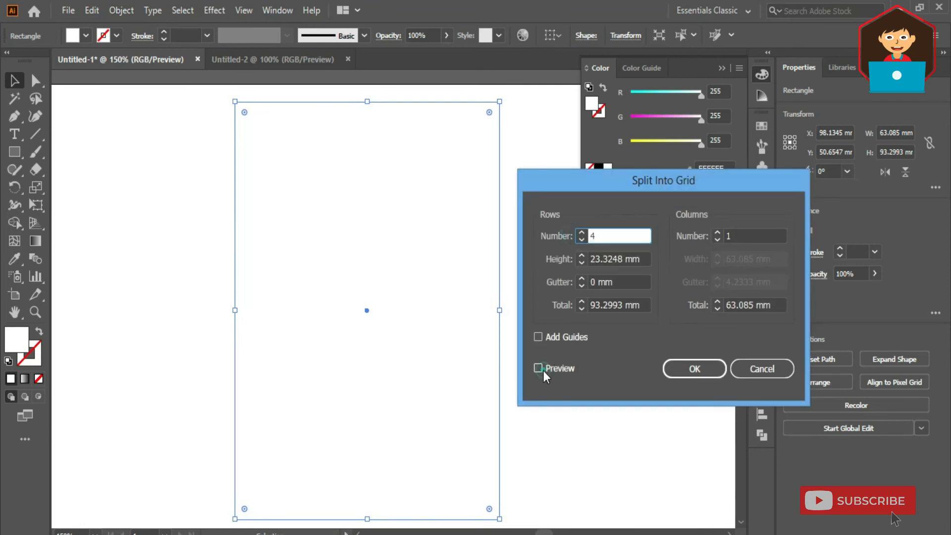
pyautogui.click(536, 368)
pyautogui.write('4')
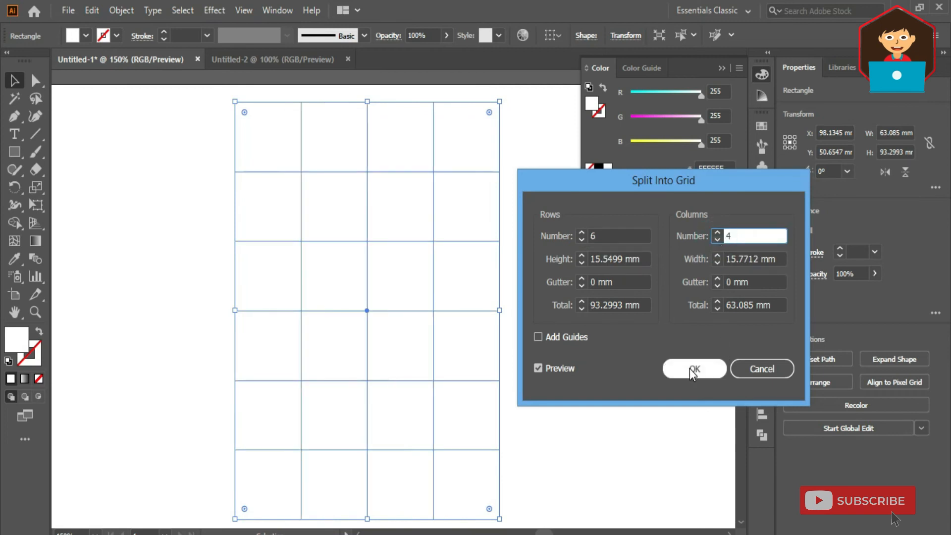
pyautogui.click(694, 369)
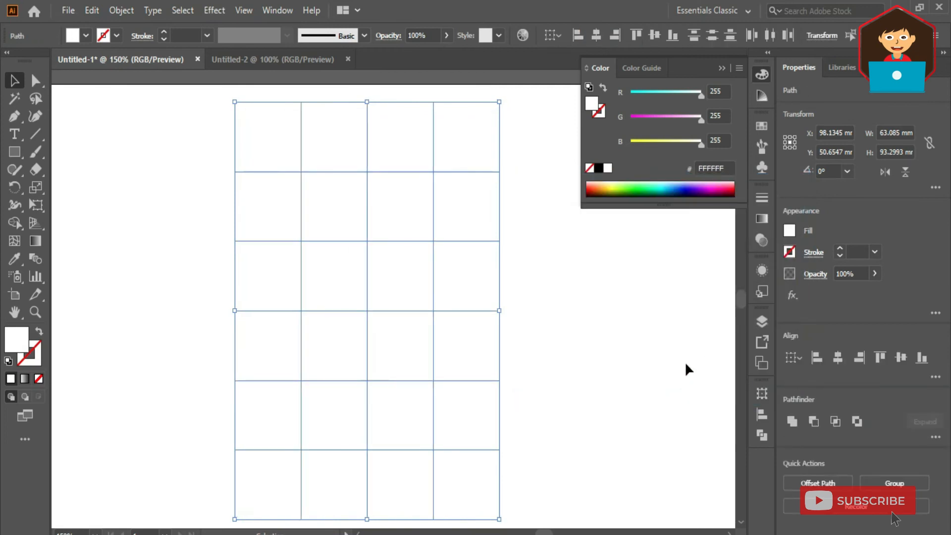
# - Fill the chosen grid cells with the orange swatch and set their blend mode
pyautogui.click(92, 11)
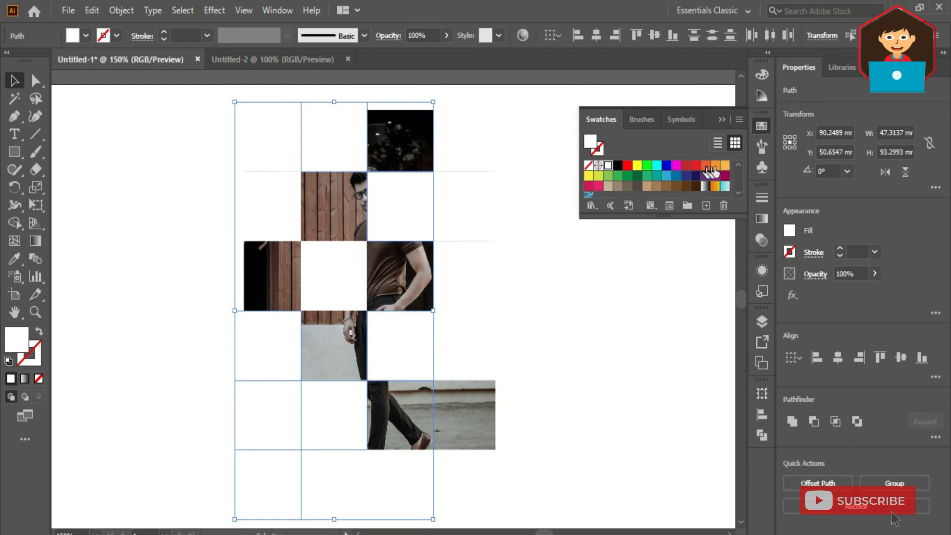
pyautogui.click(714, 166)
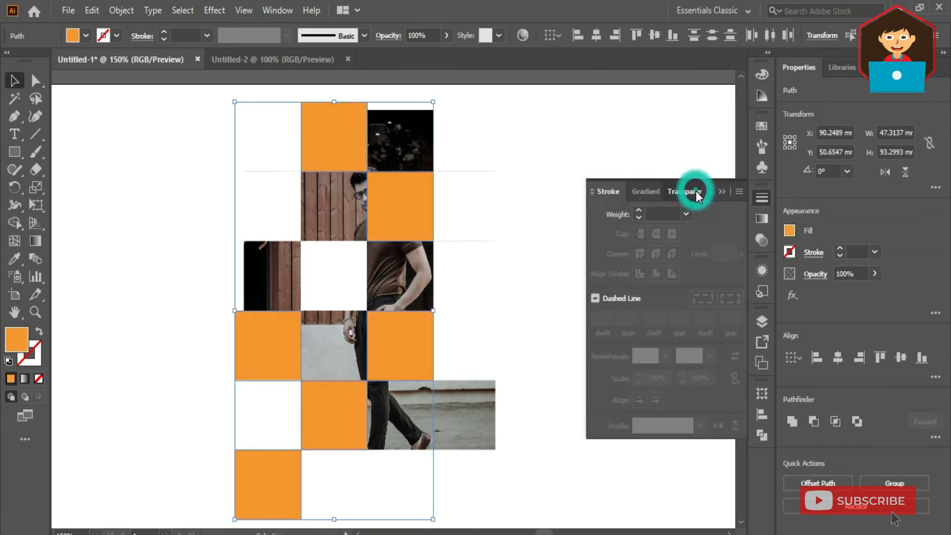
pyautogui.click(684, 191)
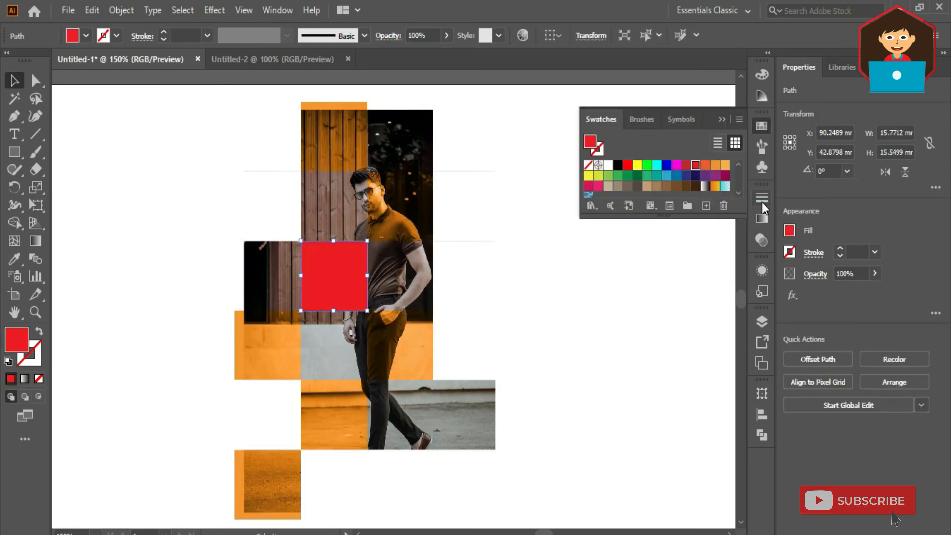
pyautogui.click(91, 10)
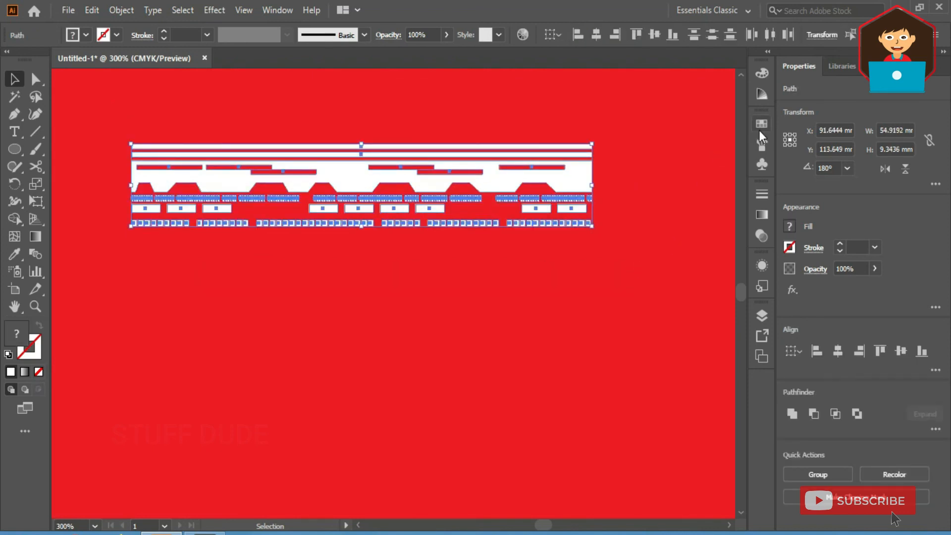
# - Create a new Pattern Brush from the white border strip artwork with default options
pyautogui.click(761, 143)
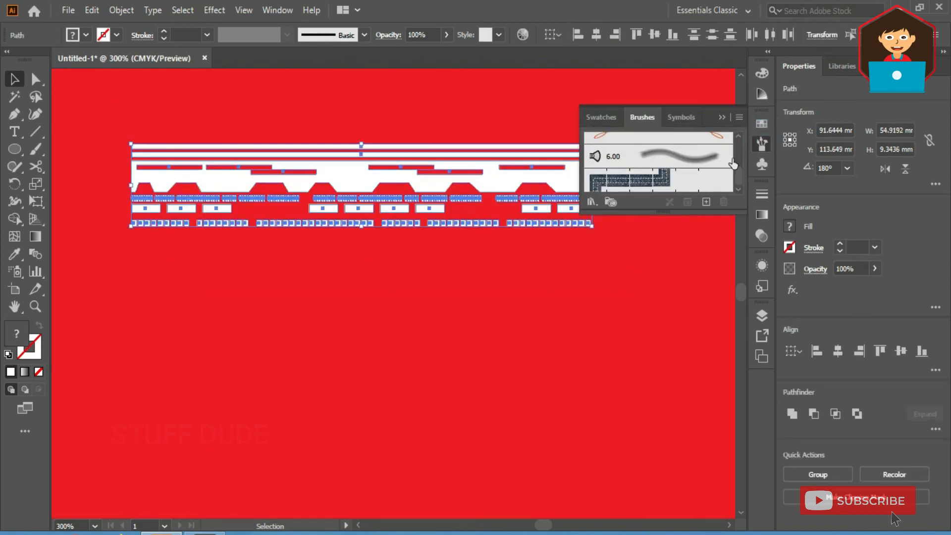
pyautogui.click(706, 202)
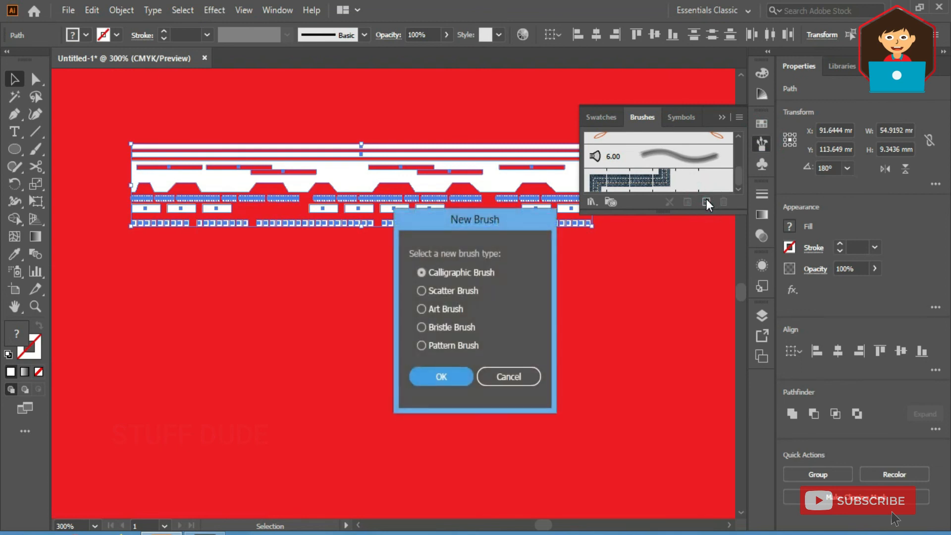
pyautogui.click(421, 345)
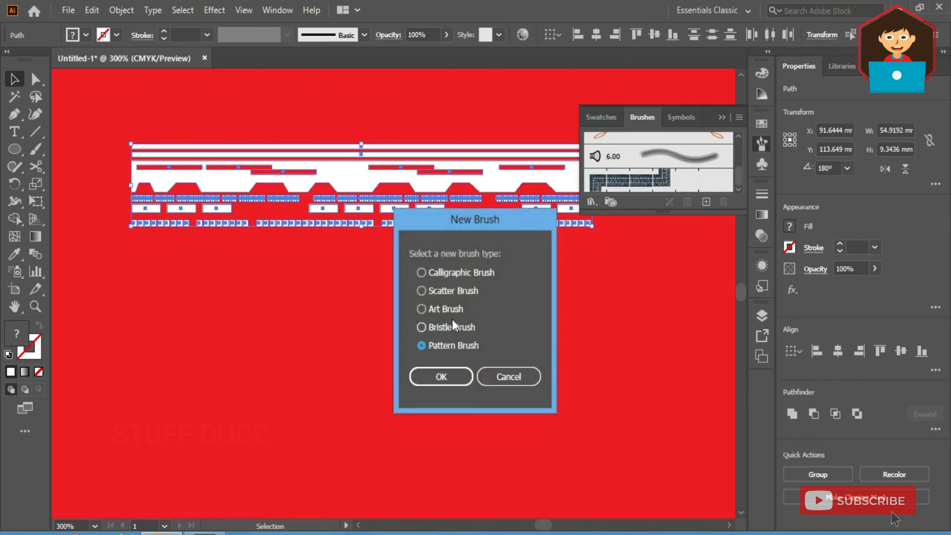
pyautogui.click(441, 376)
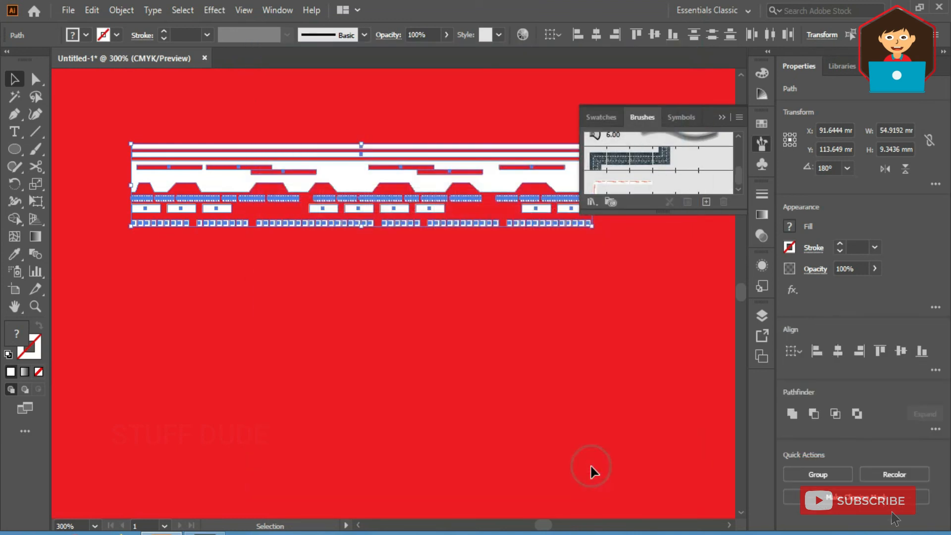
pyautogui.moveTo(113, 119)
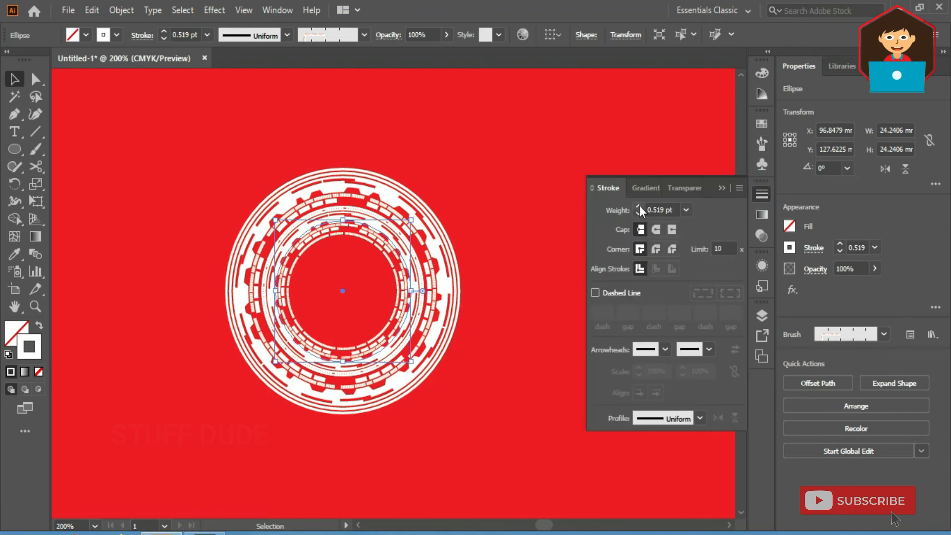
# - Set the inner ring's stroke weight to 0.75 pt and opacity to about 81%
pyautogui.click(638, 207)
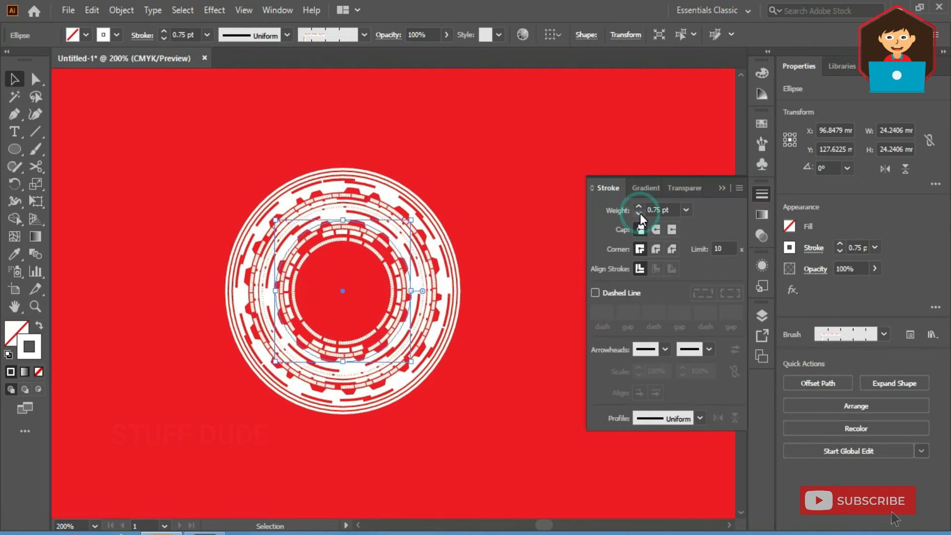
pyautogui.click(673, 188)
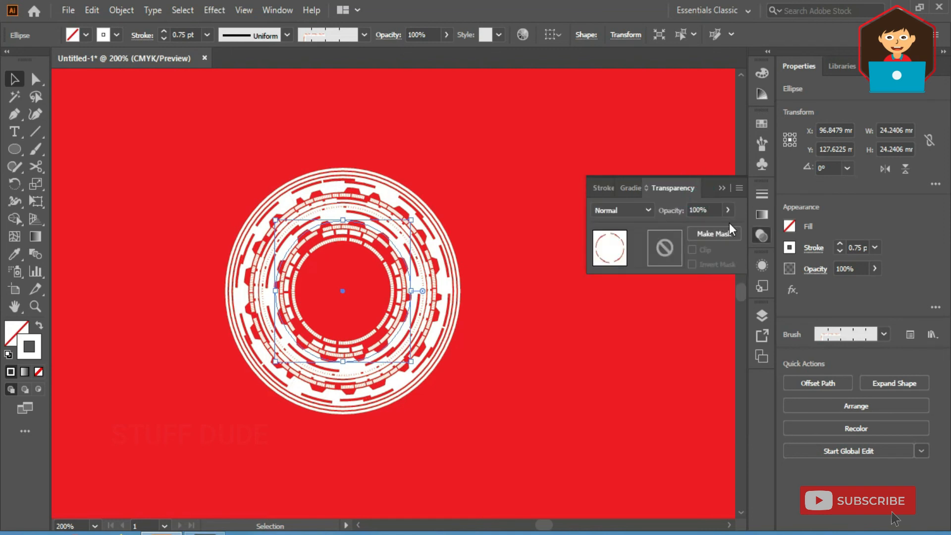
pyautogui.click(716, 210)
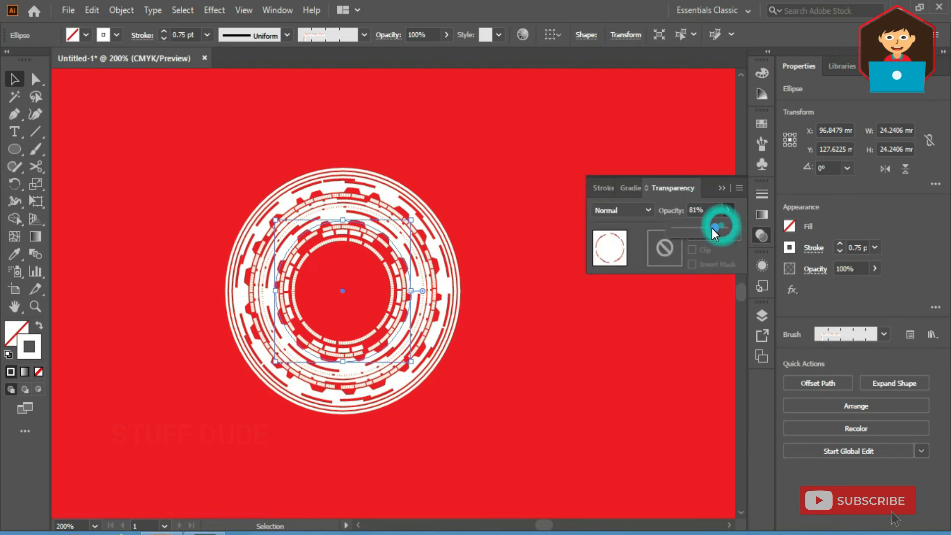